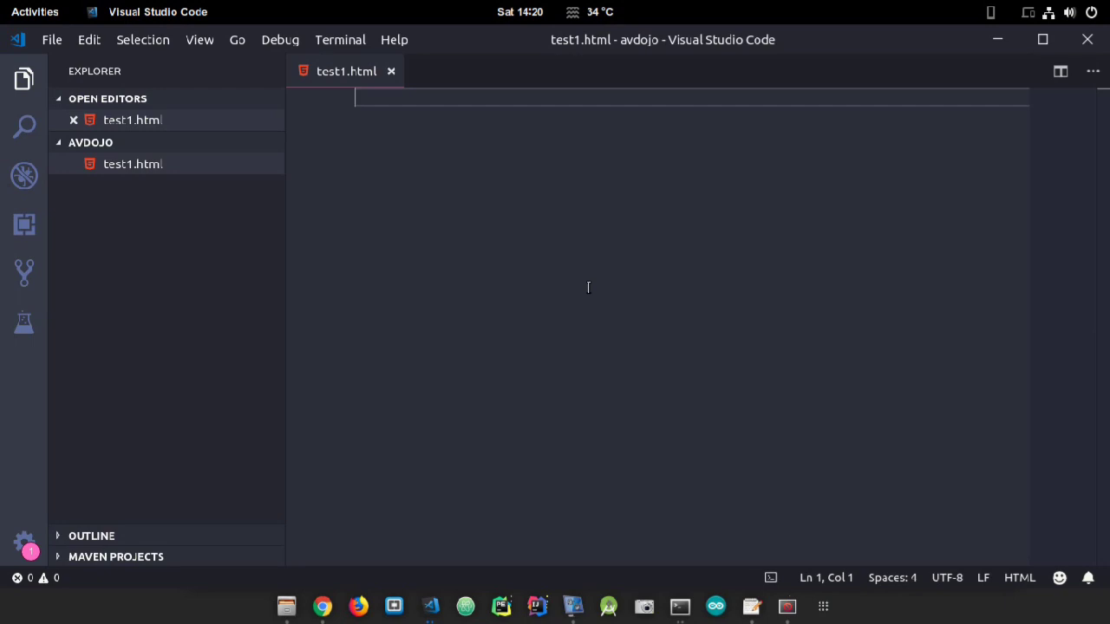
pyautogui.moveTo(371, 514)
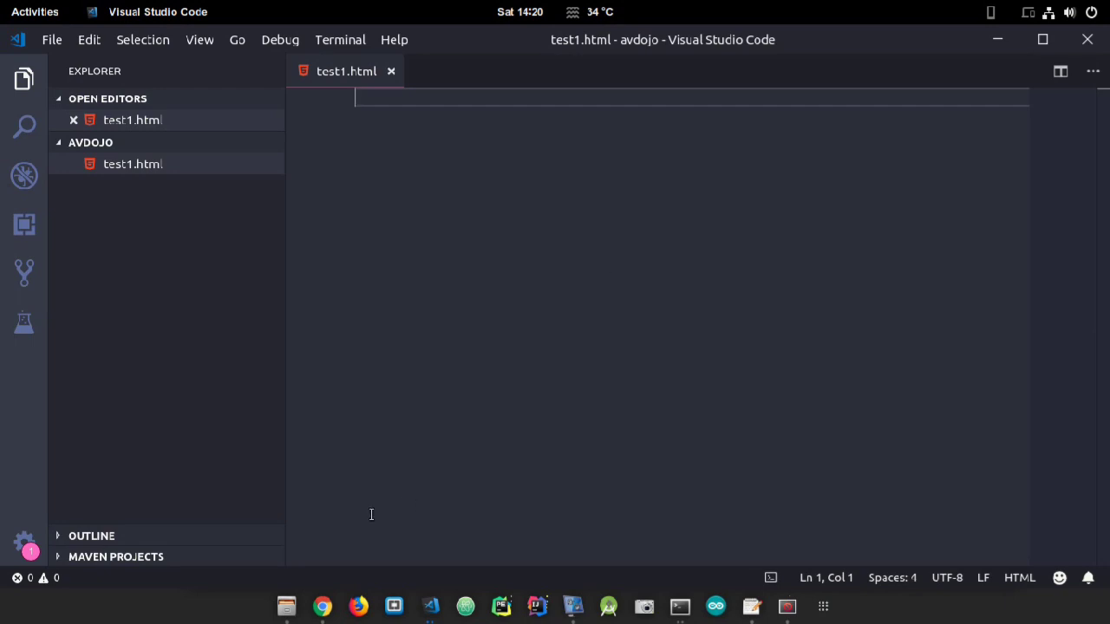
pyautogui.moveTo(322, 606)
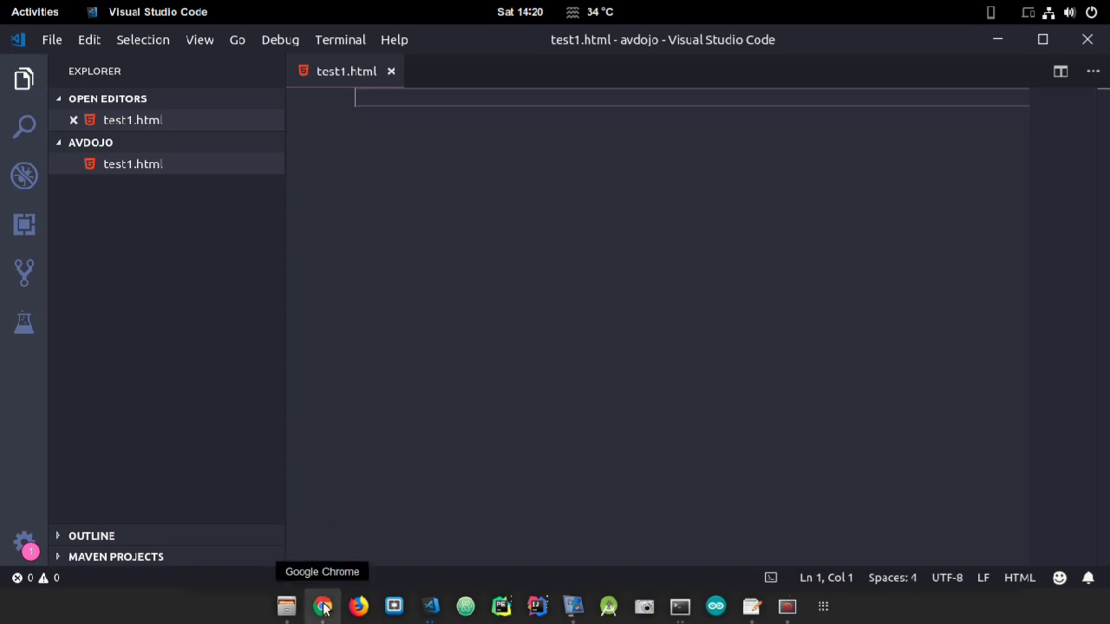
# Step: Switch to Chrome, review the newsapi top-headlines JSON response, and open a new tab
pyautogui.click(322, 606)
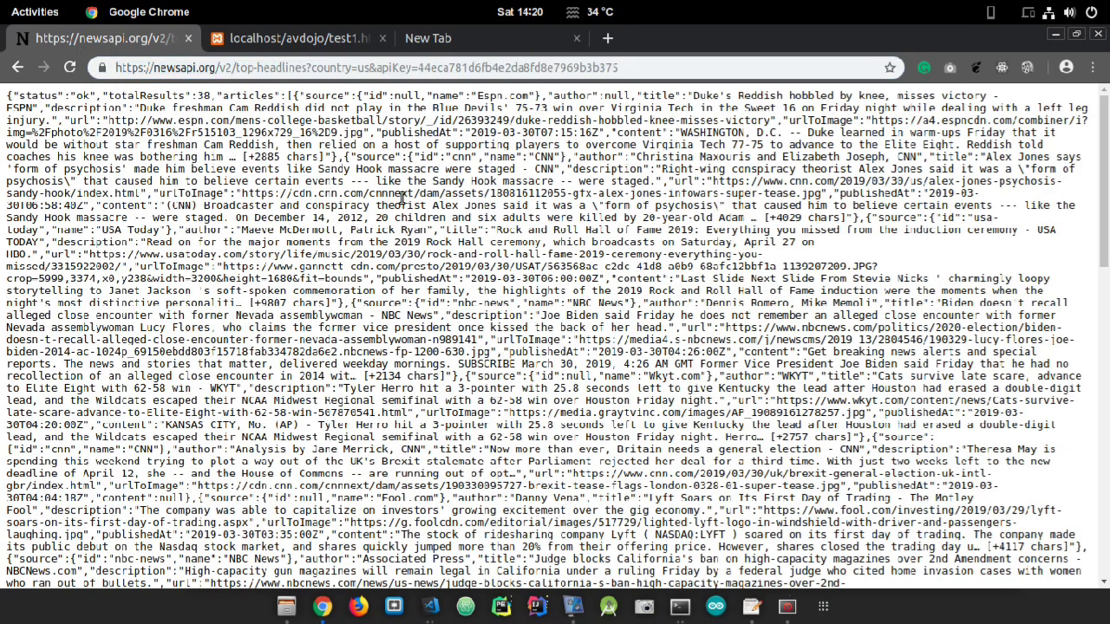
pyautogui.click(295, 38)
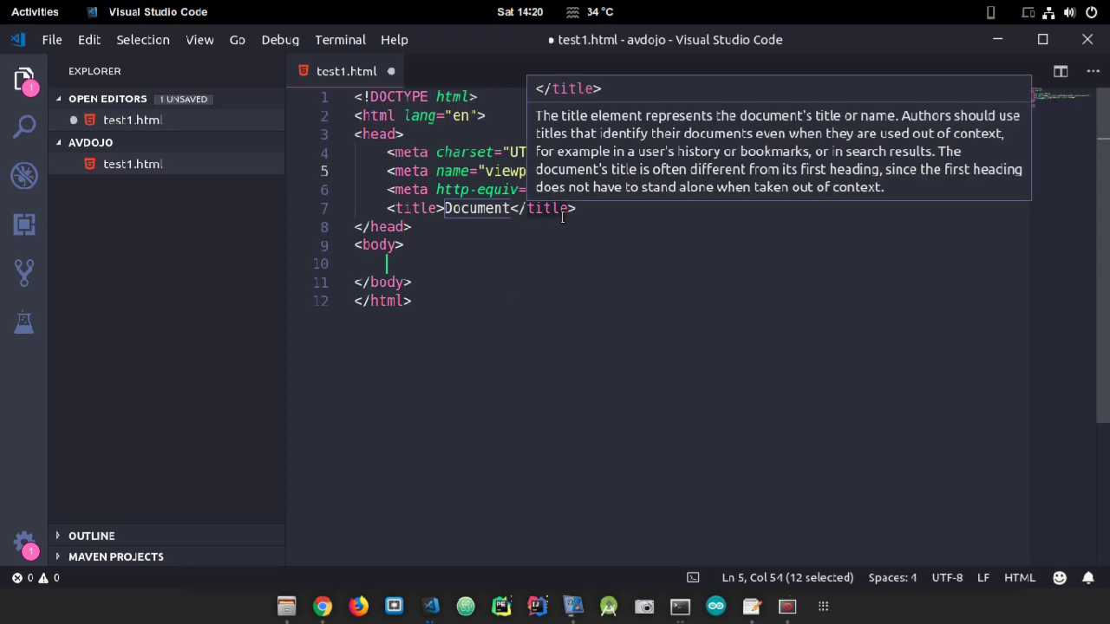
pyautogui.moveTo(625, 225)
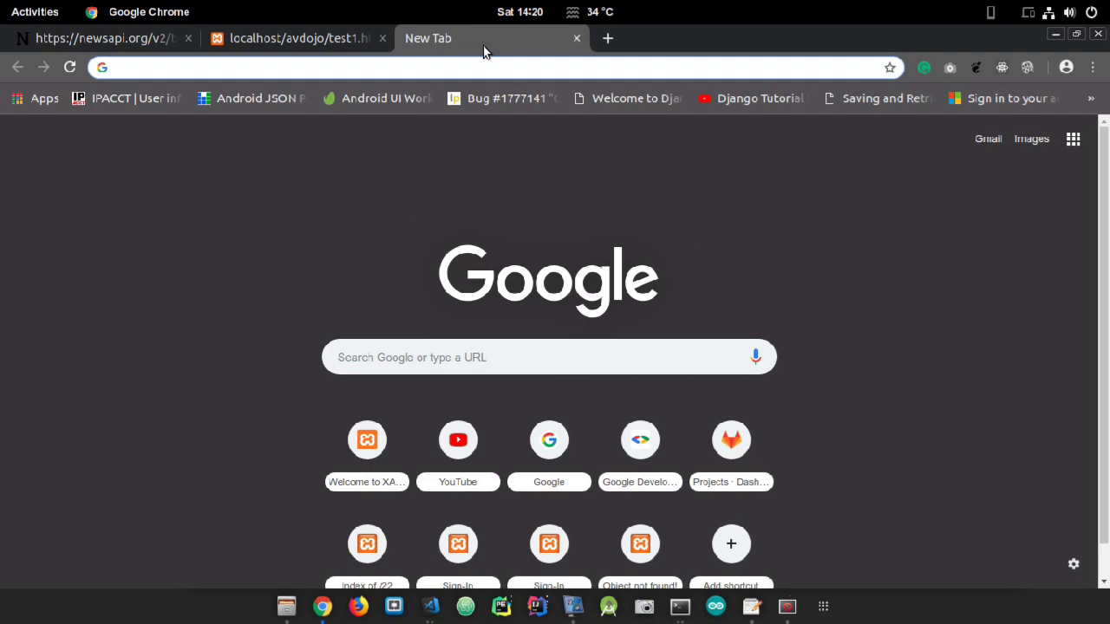
# Step: Search 'ajax cdn', open W3Schools jQuery Get Started, and select the Google CDN script tag
pyautogui.write('ajax cdn')
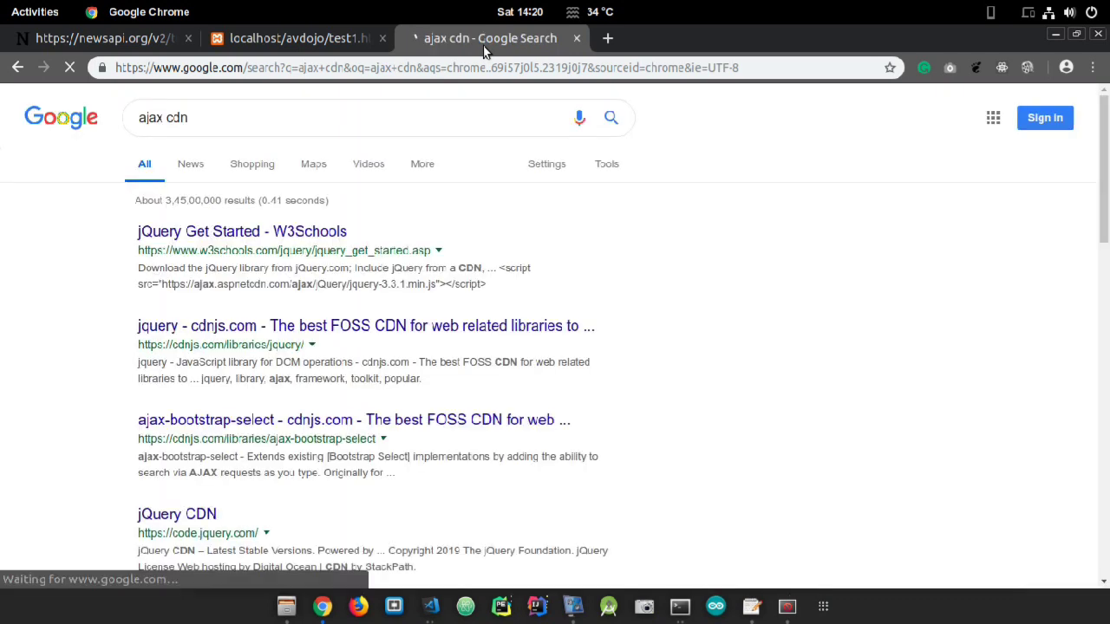
pyautogui.click(242, 231)
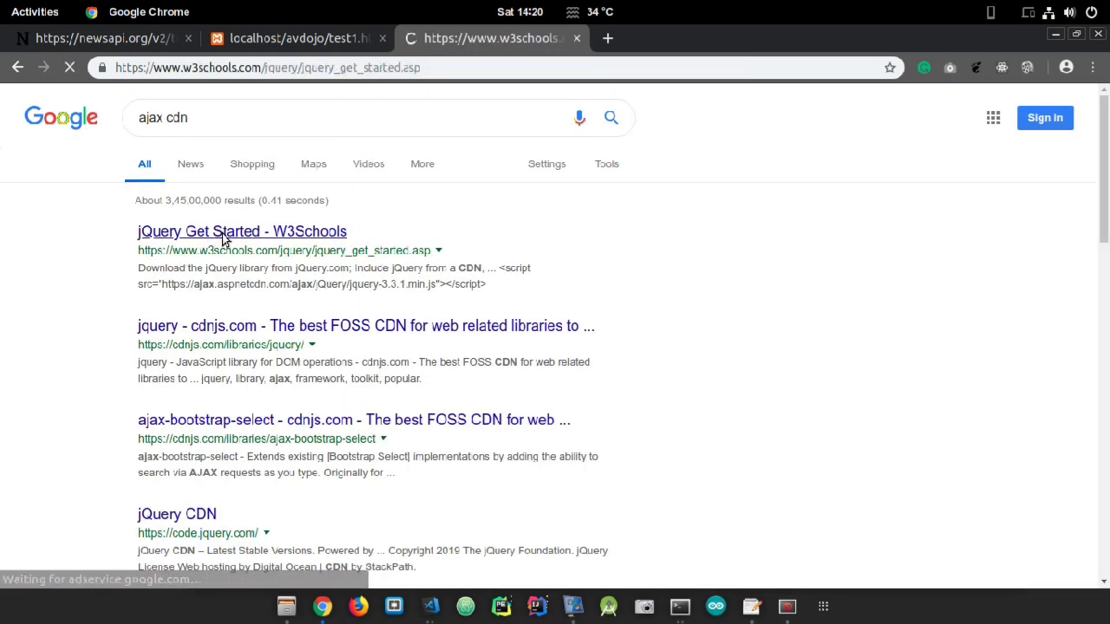
pyautogui.click(242, 232)
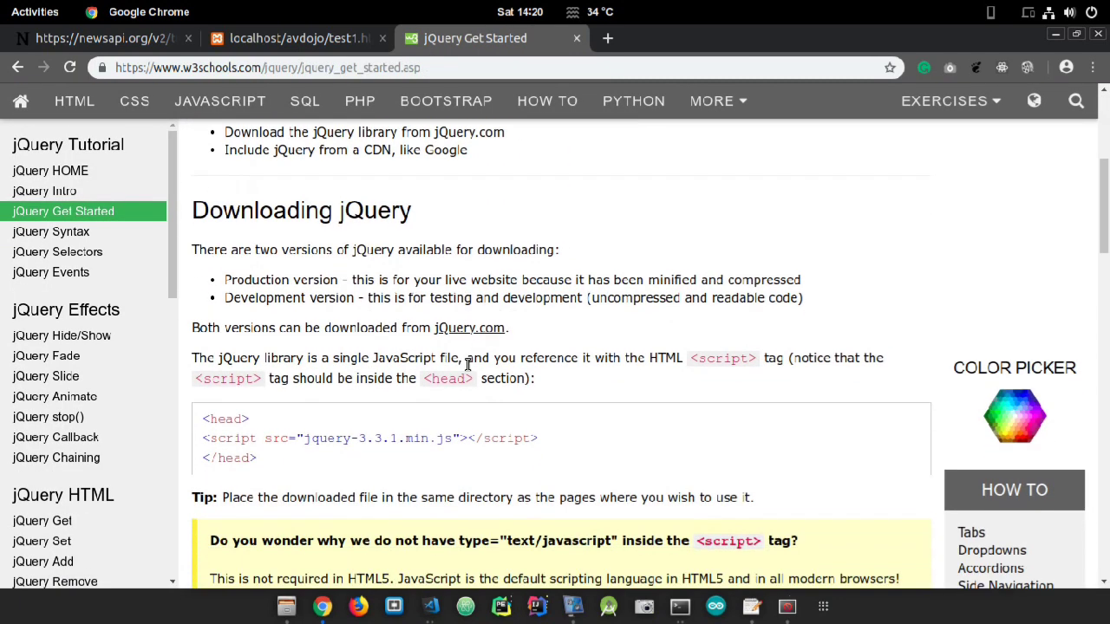
pyautogui.scroll(-3)
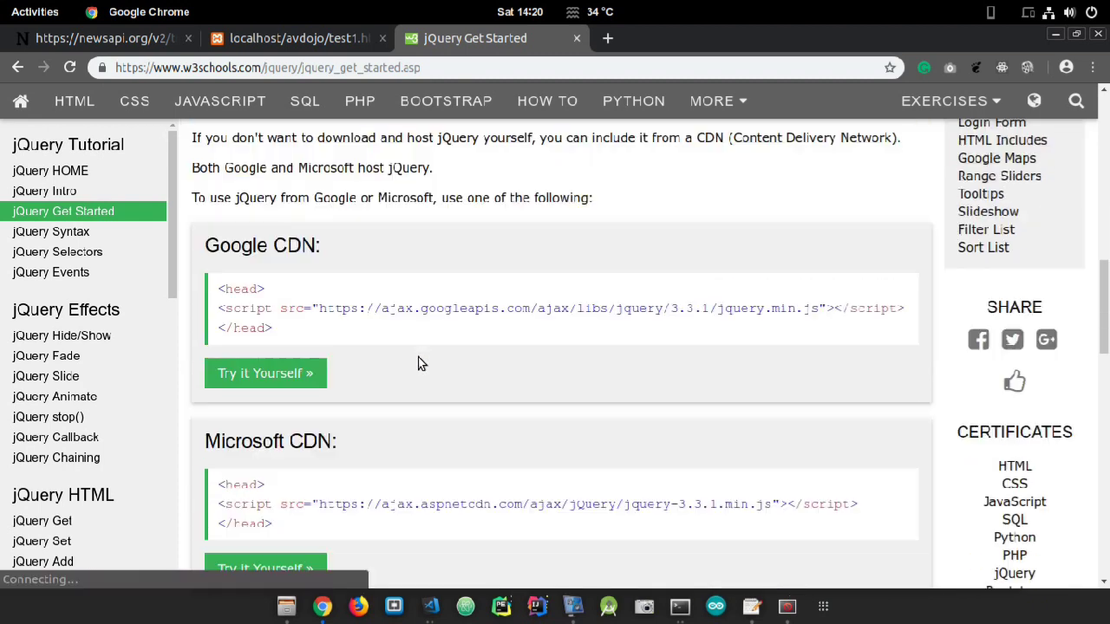
pyautogui.scroll(-3)
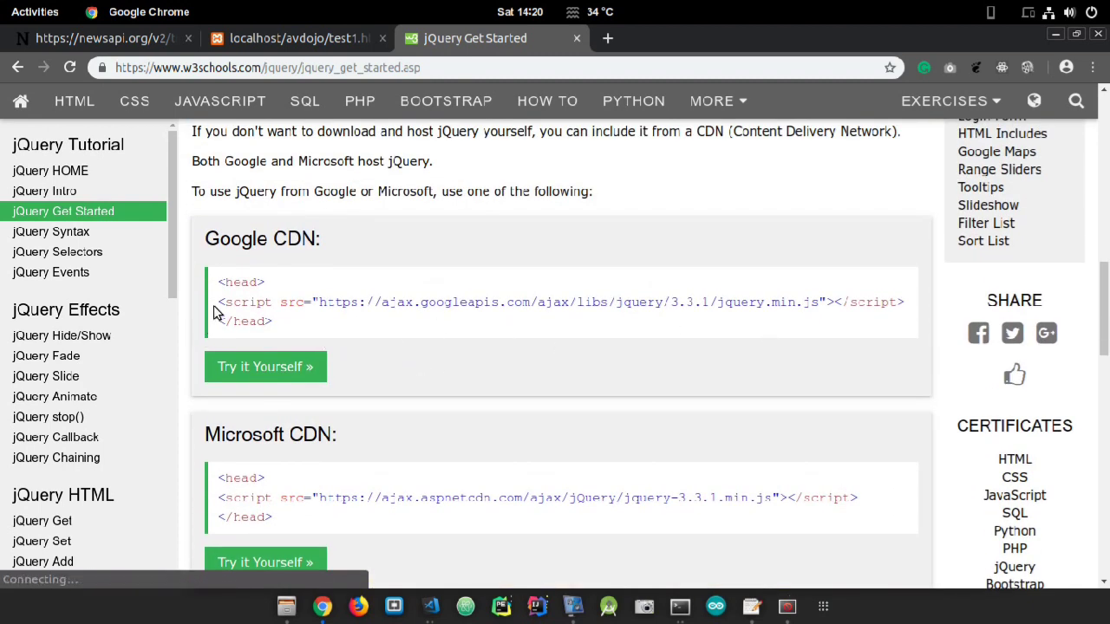
pyautogui.moveTo(218, 301); pyautogui.dragTo(904, 302)
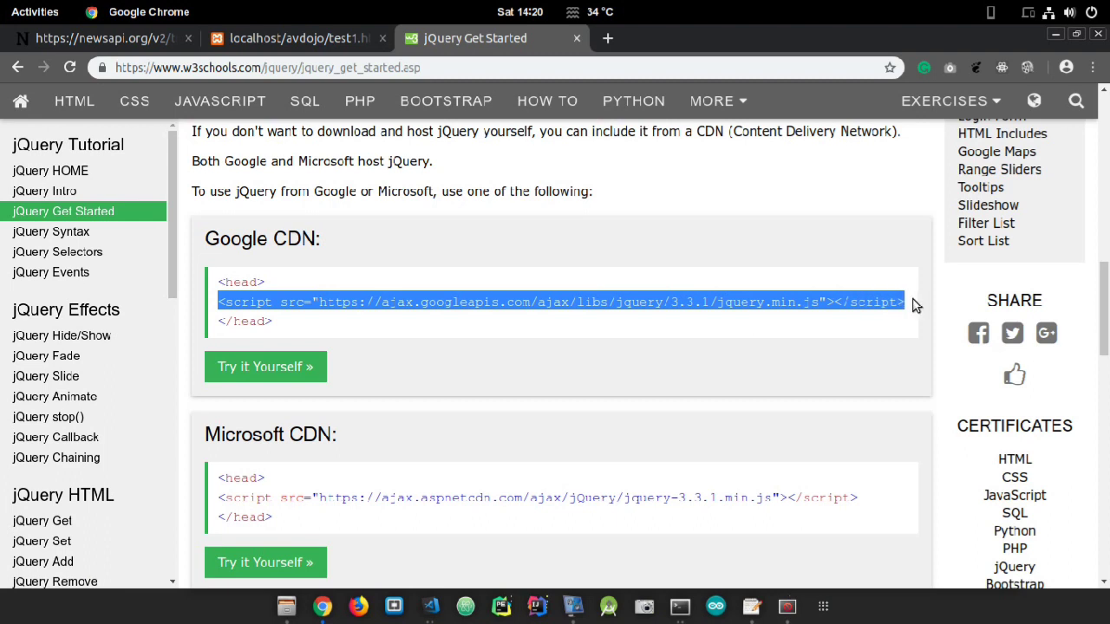
pyautogui.moveTo(569, 52)
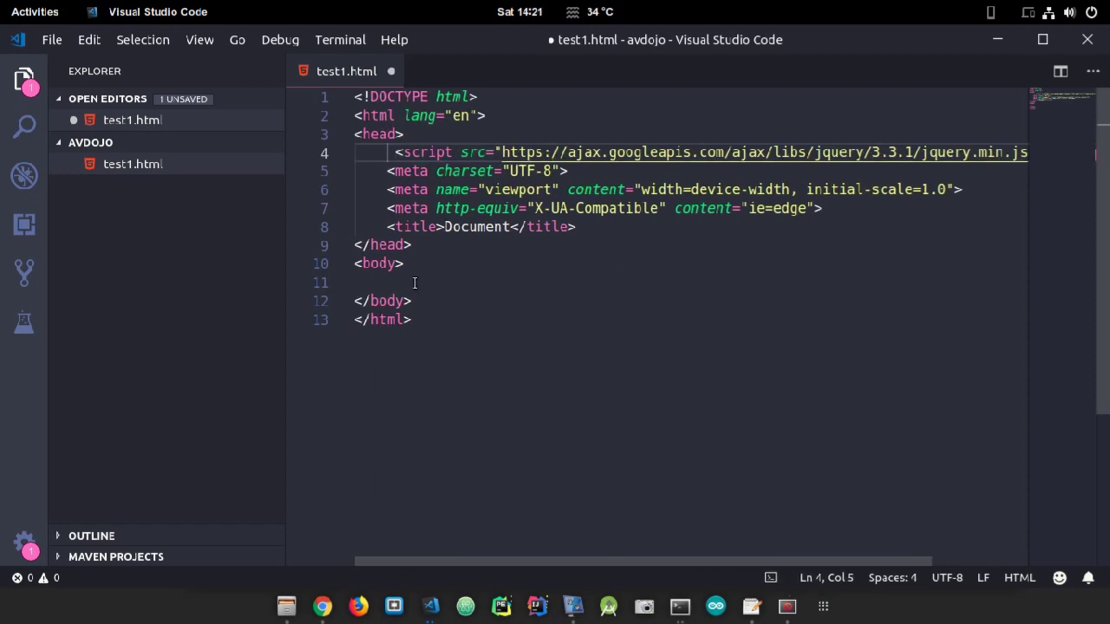
# Step: Add a <button>Click here to fetch</button> inside the body
pyautogui.click(552, 282)
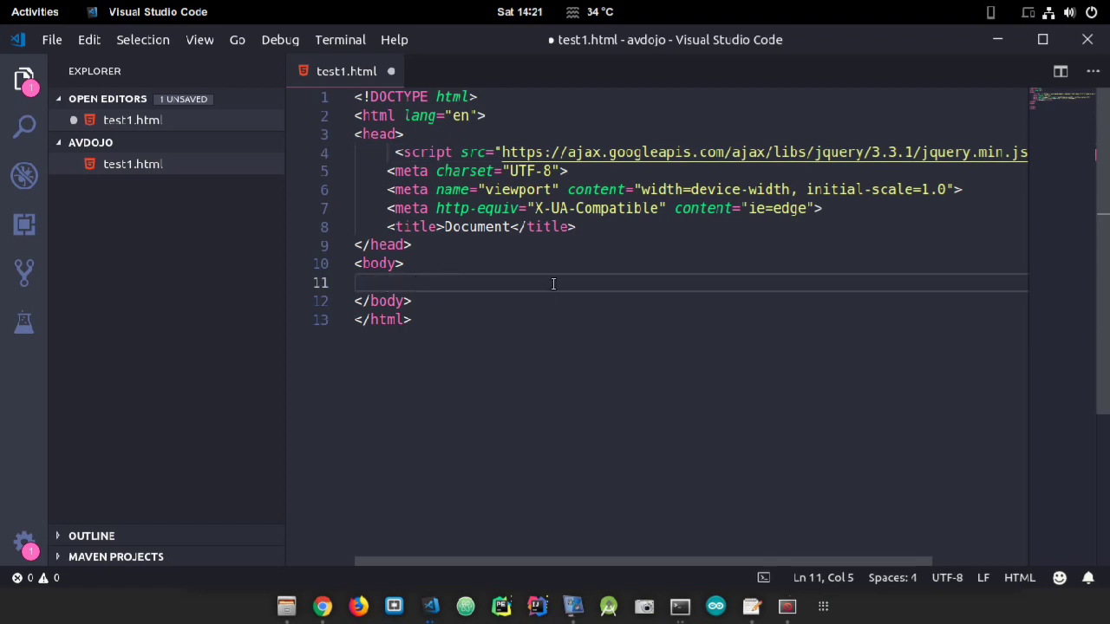
pyautogui.write('<>')
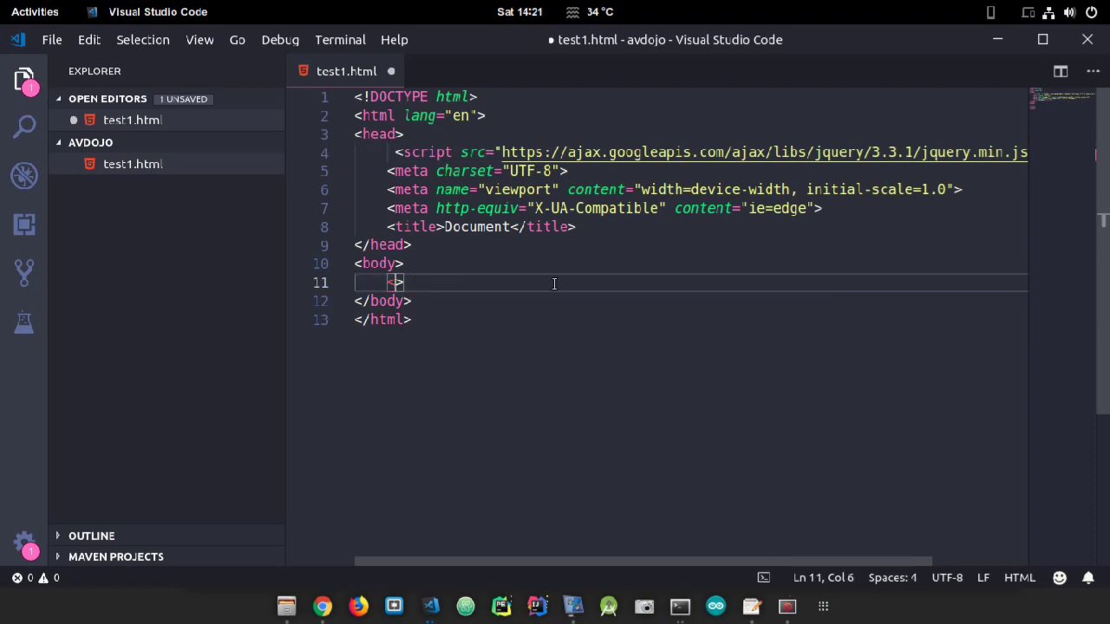
pyautogui.write('button')
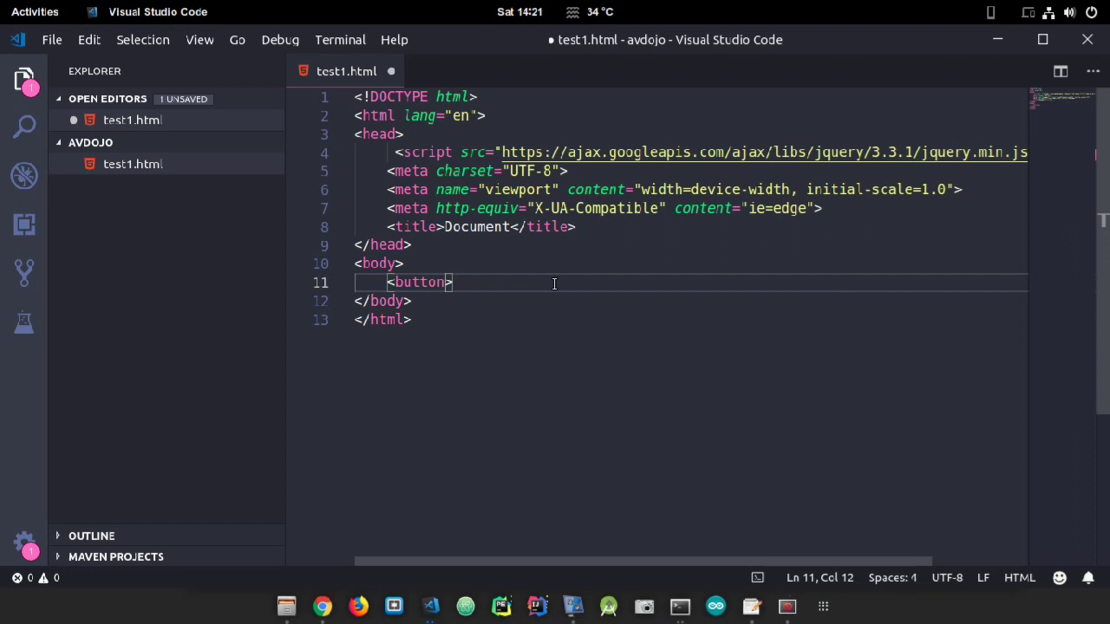
pyautogui.write('</button>bu>')
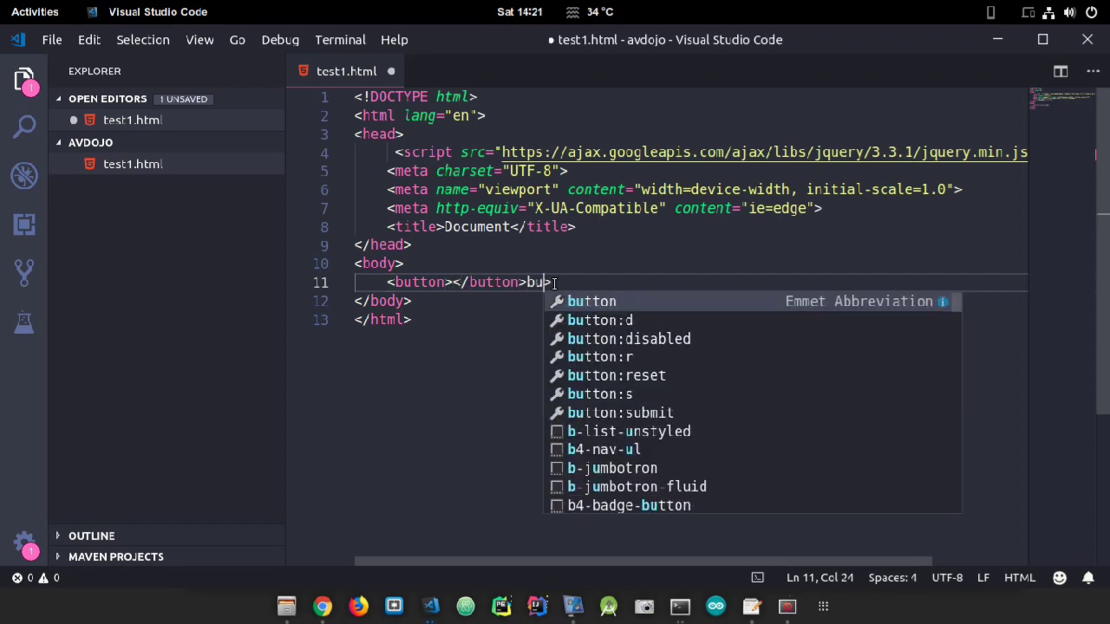
pyautogui.press('Escape')
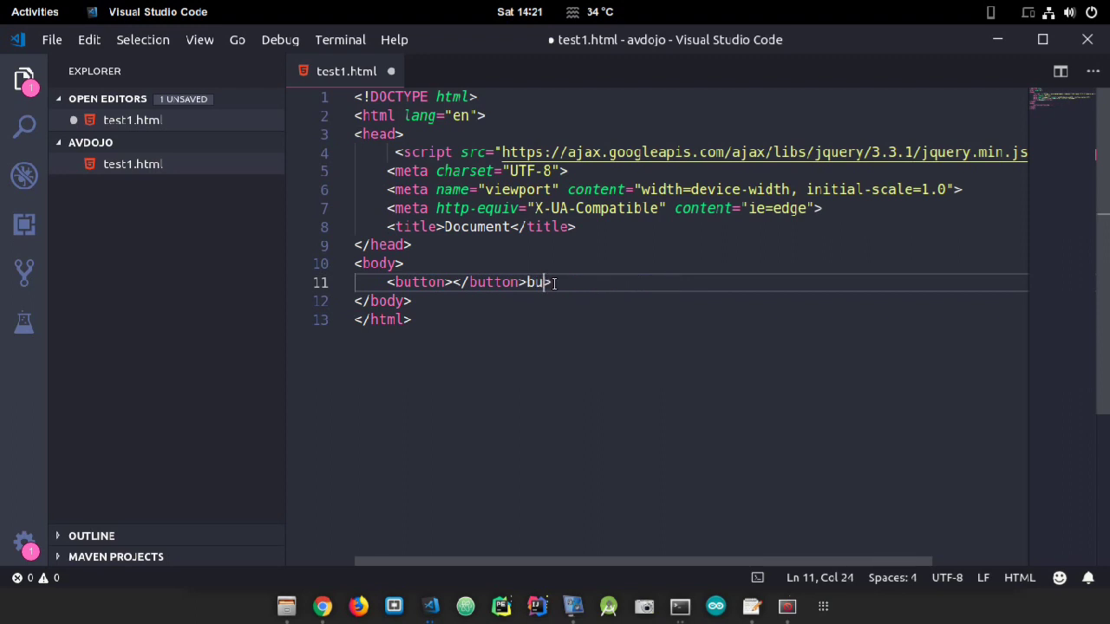
pyautogui.press('BackSpace')
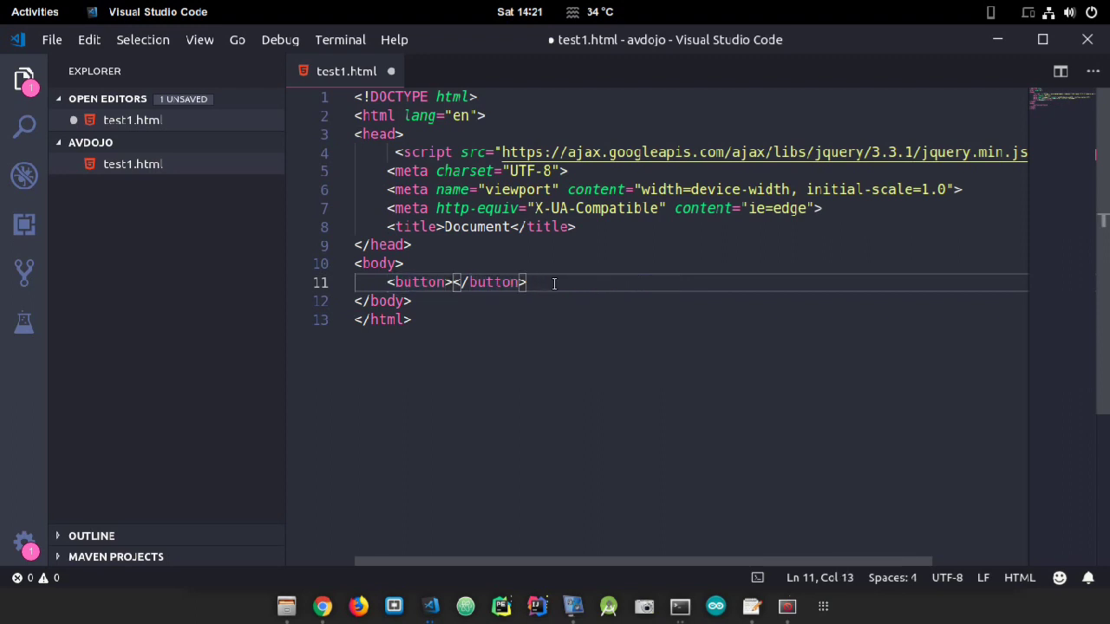
pyautogui.write('Click here to')
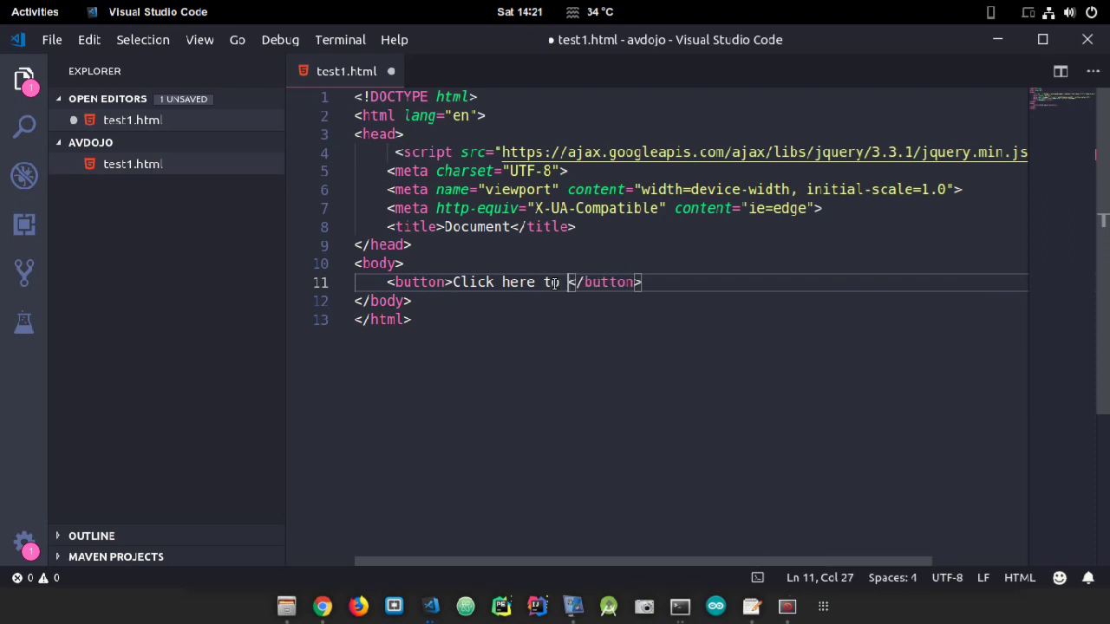
pyautogui.write('fetch')
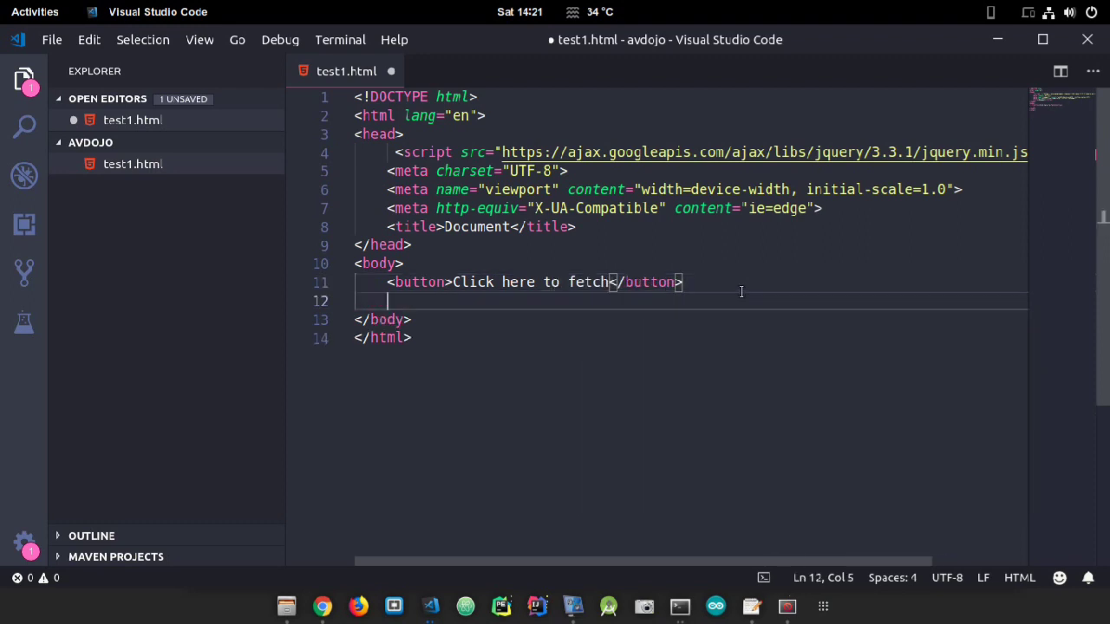
# Step: Add a <br> and an empty <ul><li></li></ul> list, then save test1.html
pyautogui.write('br>')
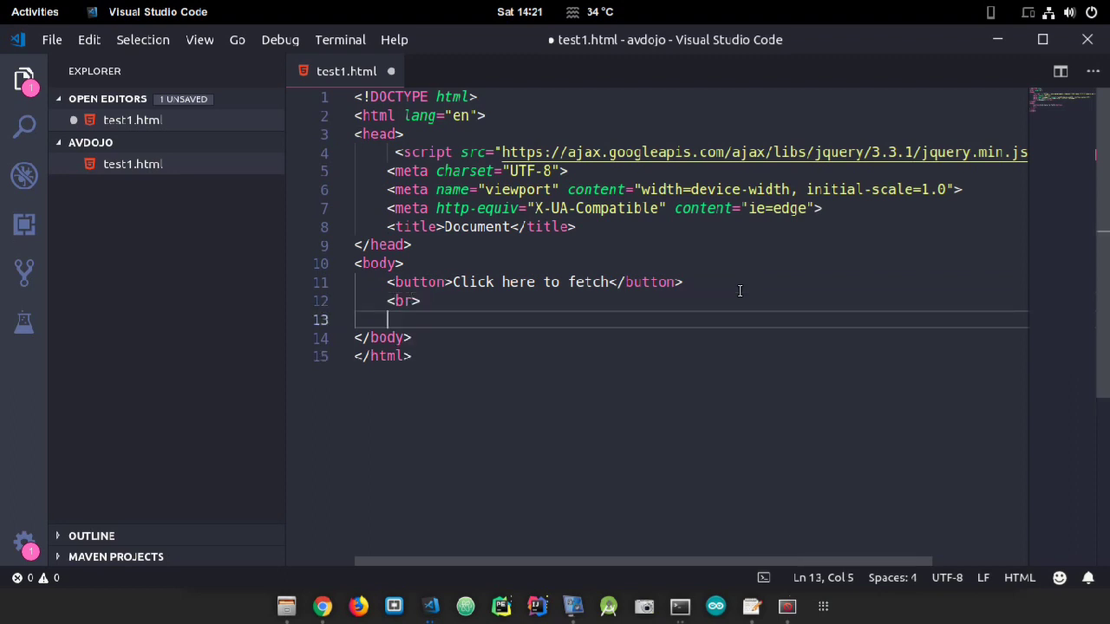
pyautogui.write('u')
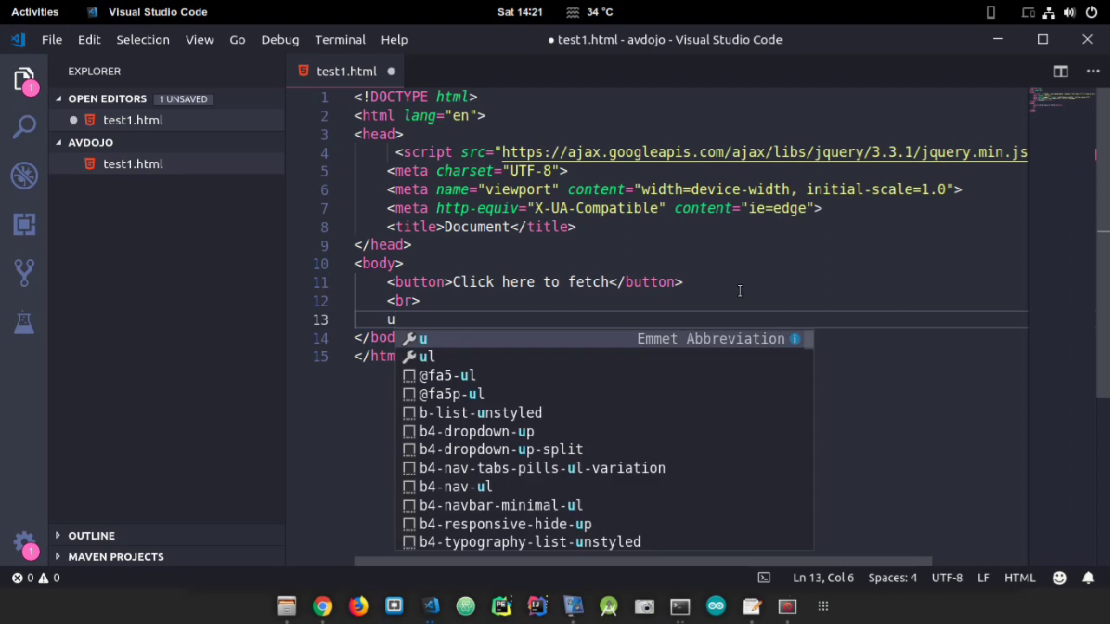
pyautogui.press('Tab')
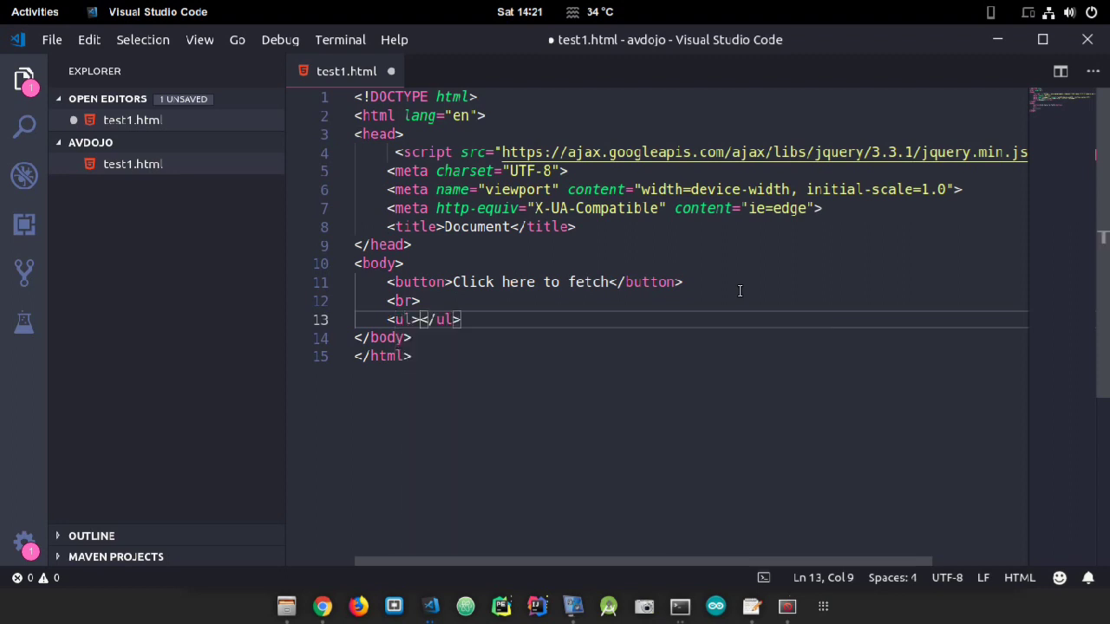
pyautogui.write('li></li>')
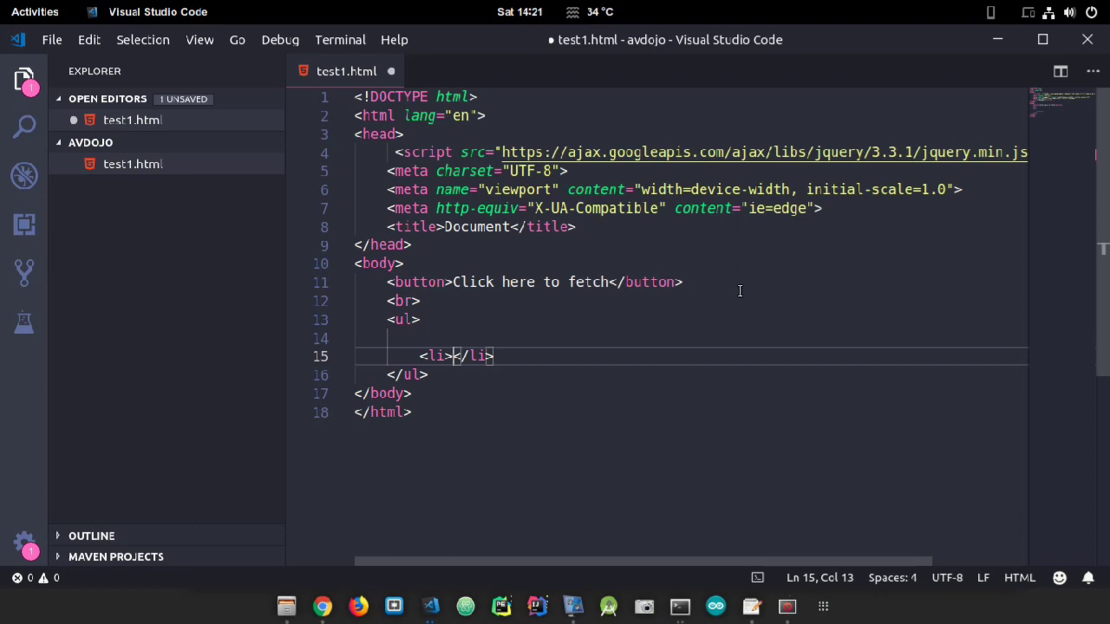
pyautogui.press('ctrl+s')
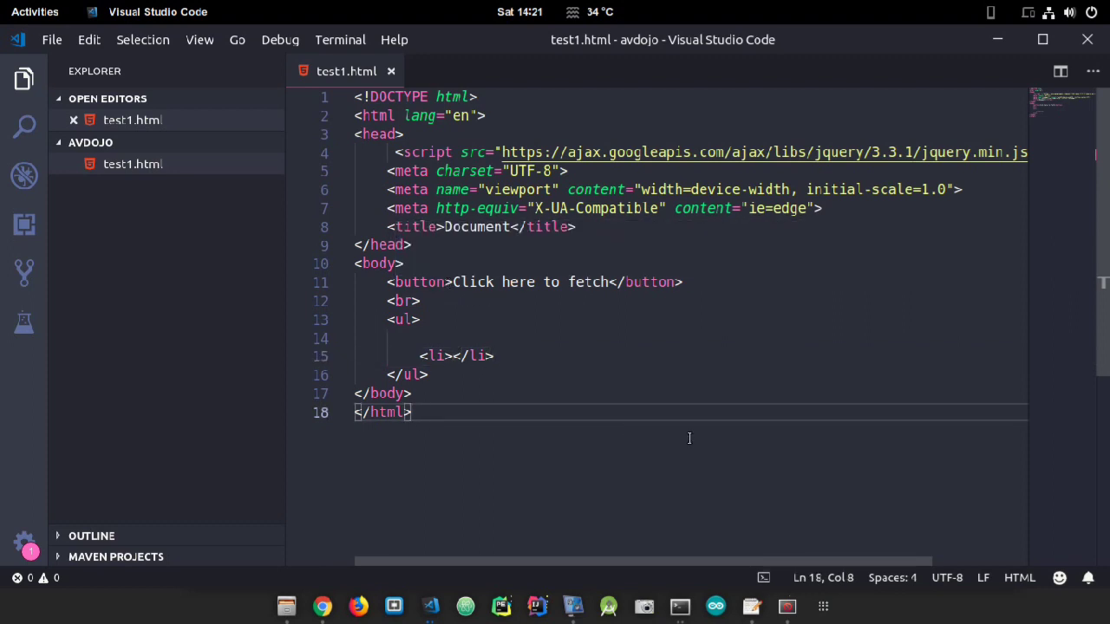
# Step: Add a script block with a fetch() function holding an empty multi-line $.ajax({ }) call
pyautogui.write('scr')
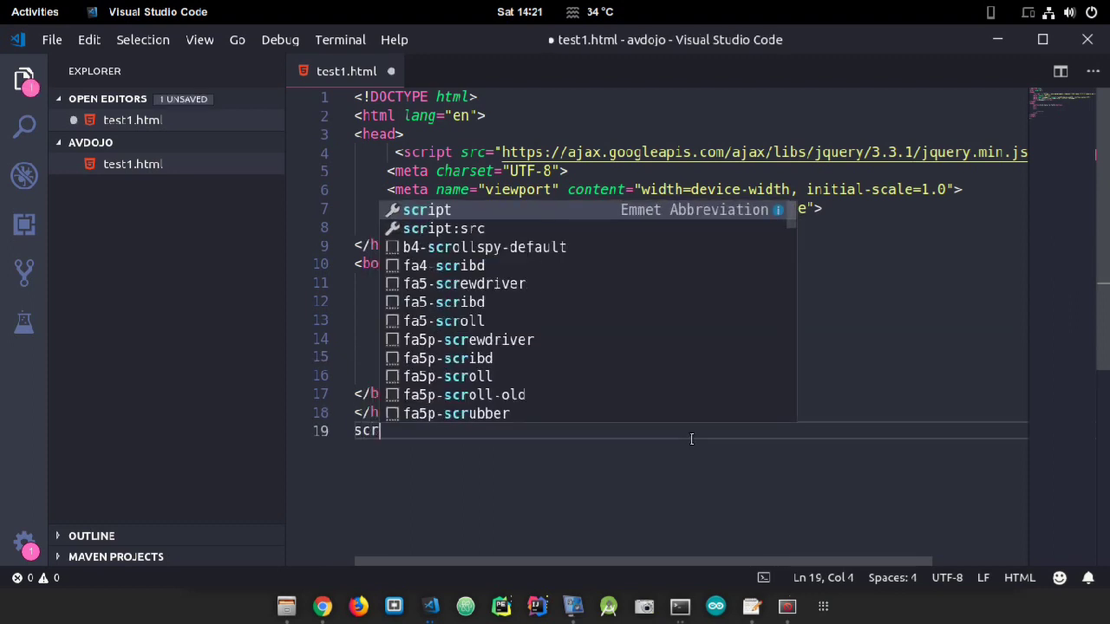
pyautogui.write('ipt>')
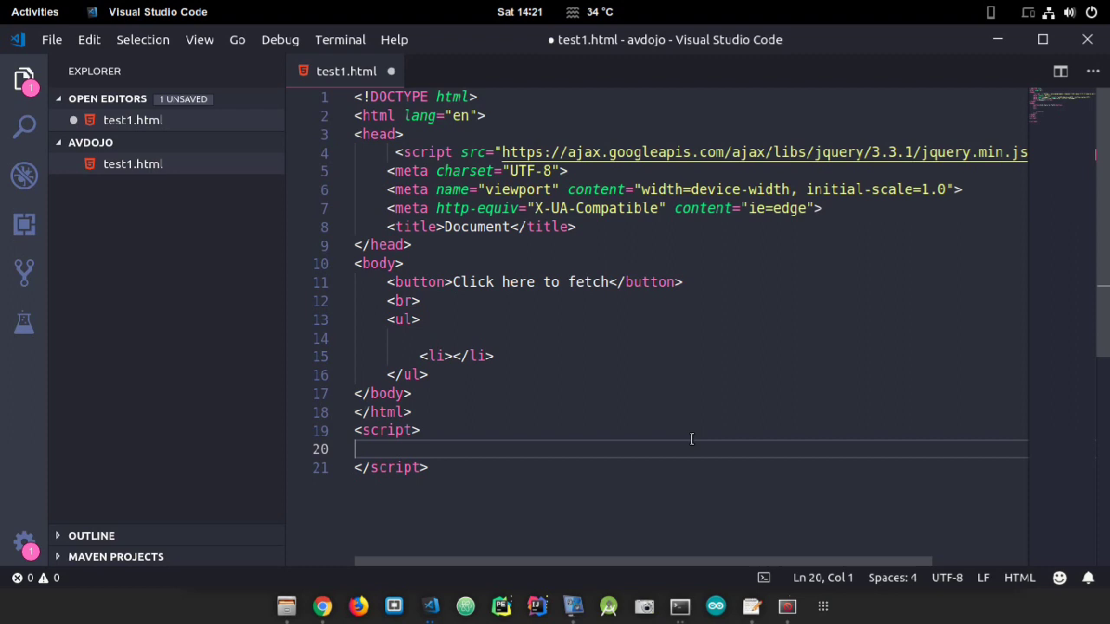
pyautogui.write('function fet')
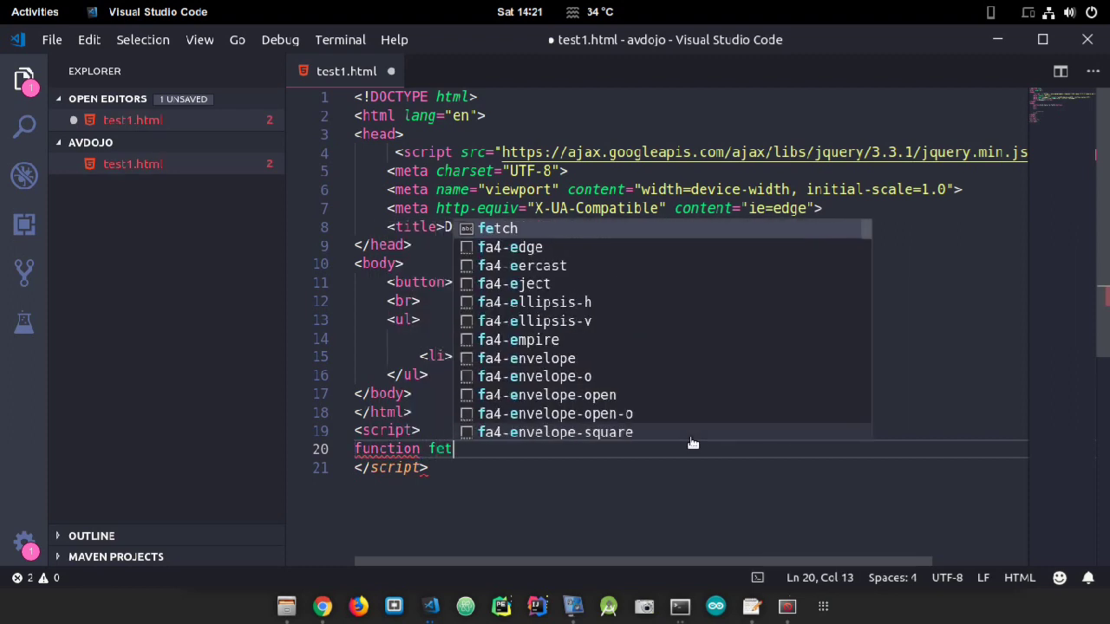
pyautogui.write('()')
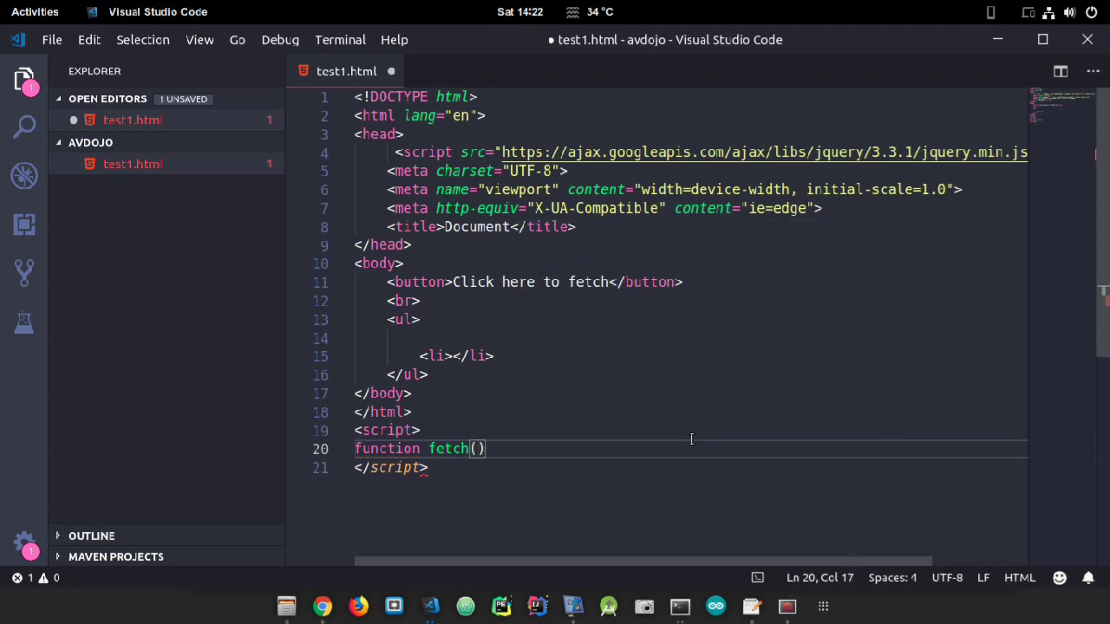
pyautogui.write('{}')
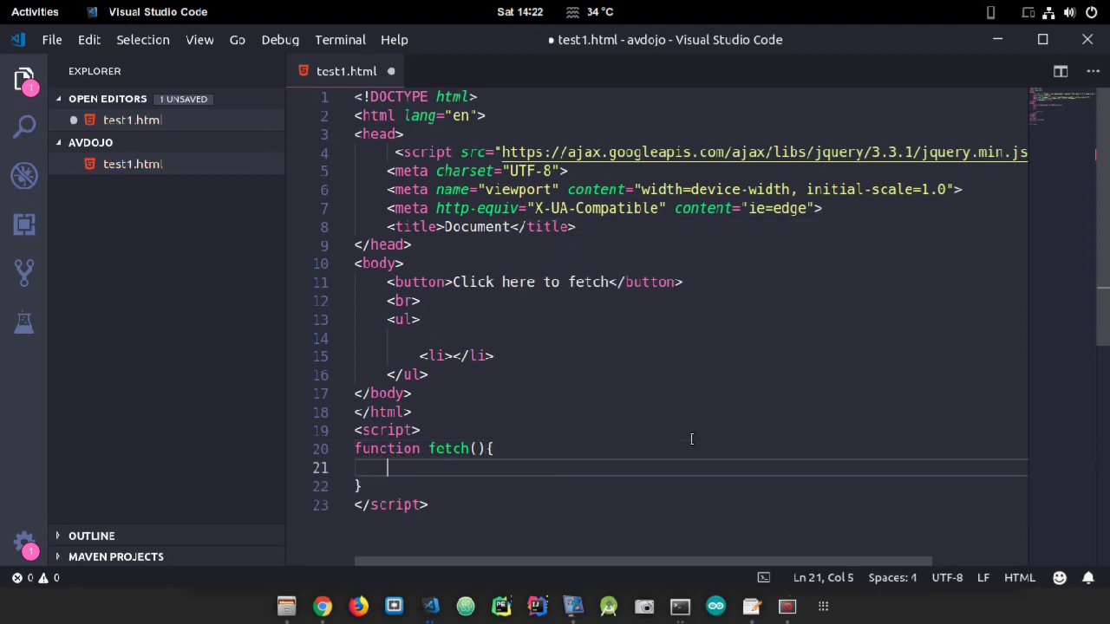
pyautogui.write('$.ajax')
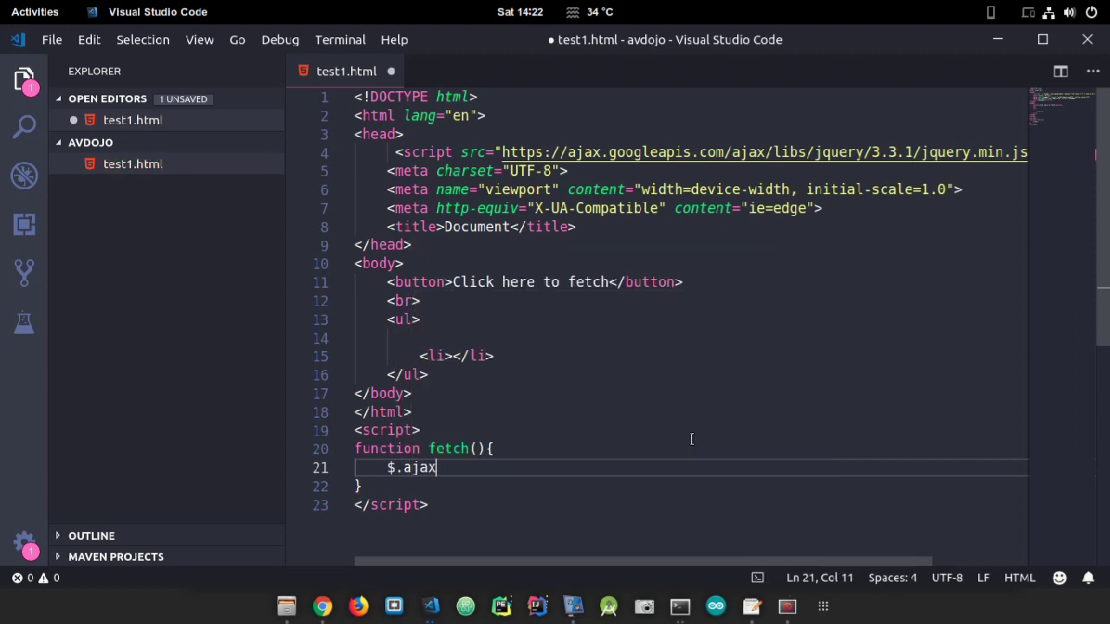
pyautogui.write('()')
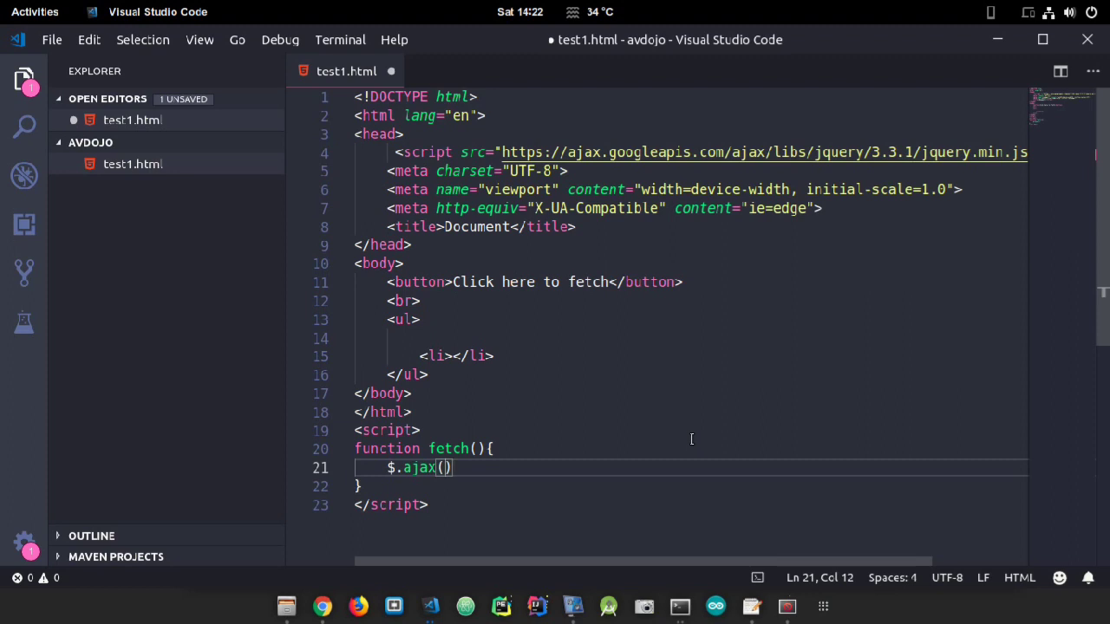
pyautogui.write('{')
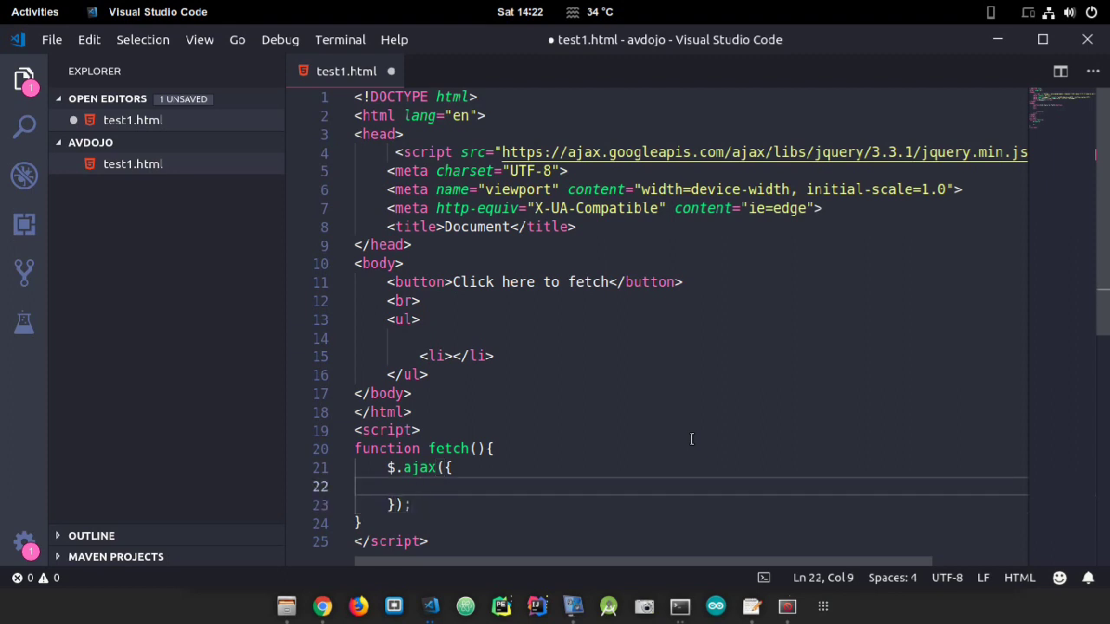
# Step: Set the url option to the quoted newsapi top-headlines URL
pyautogui.write('url:')
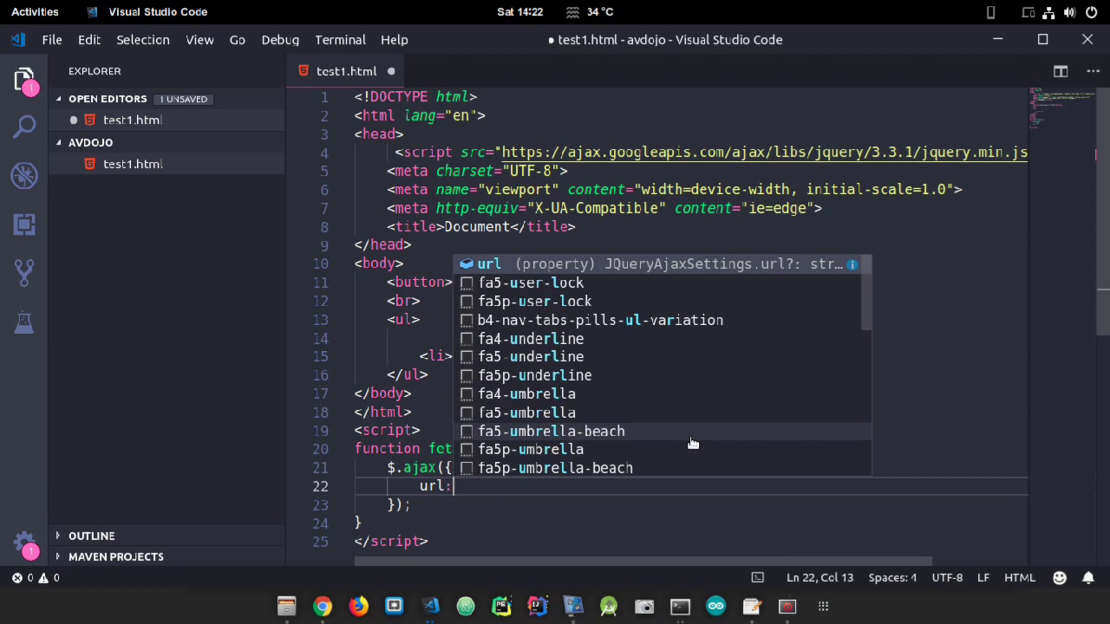
pyautogui.write('""')
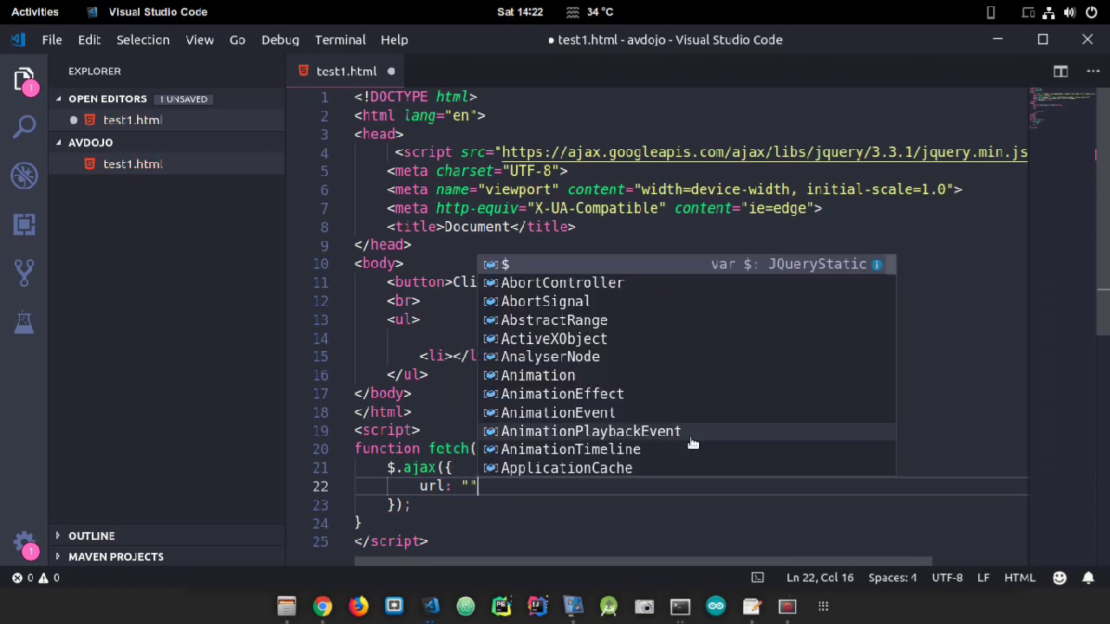
pyautogui.press('Escape')
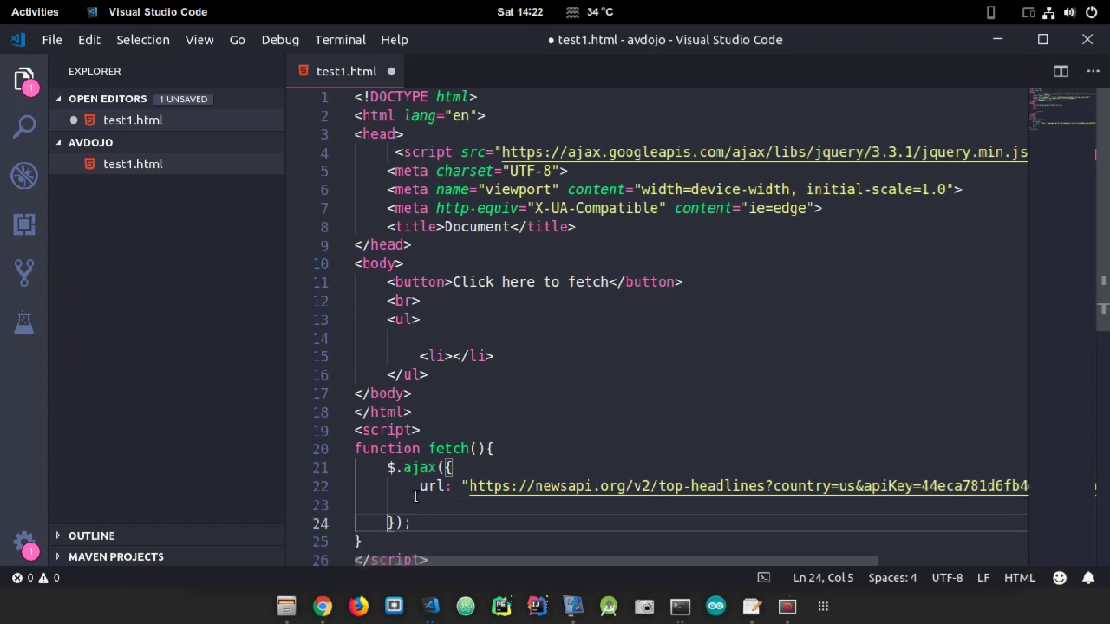
pyautogui.scroll(-3)
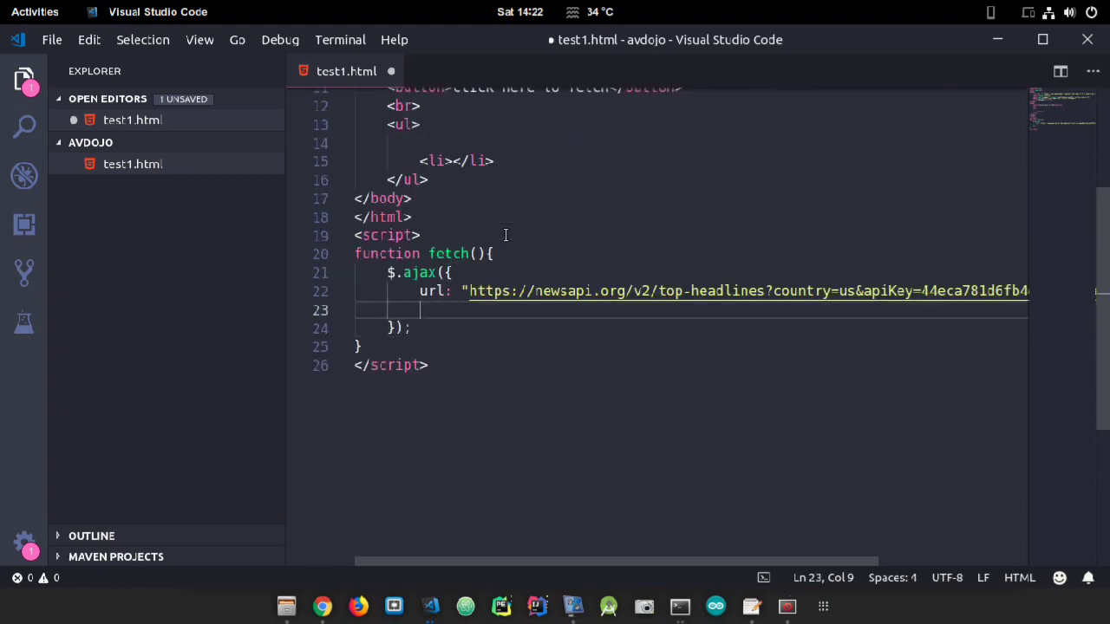
# Step: Add type: "POST" and dataType: "JSON" options
pyautogui.write('type')
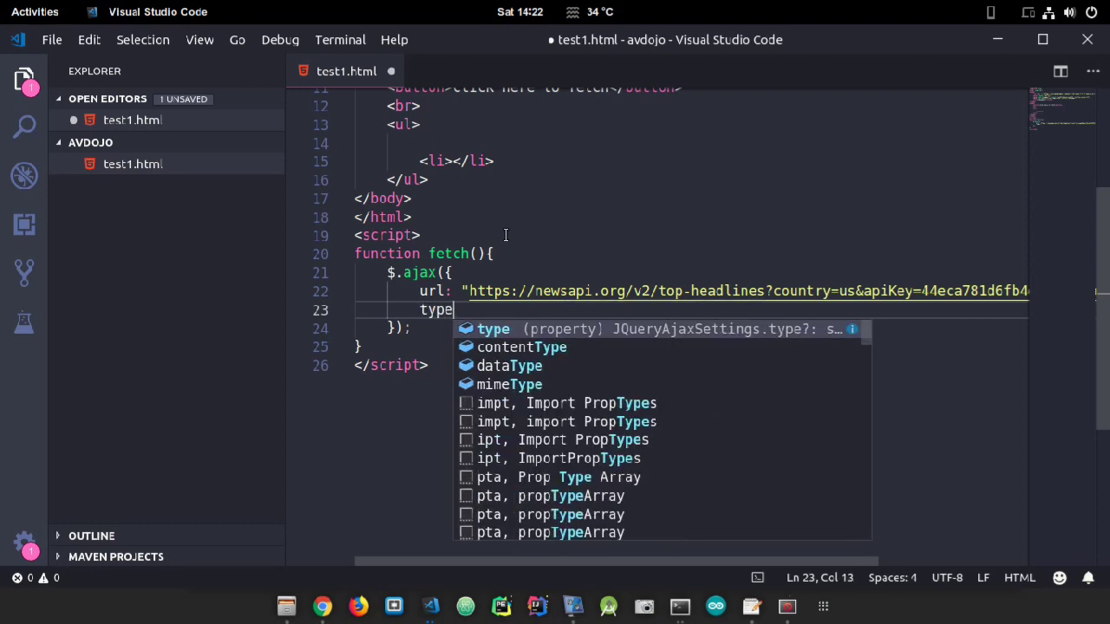
pyautogui.write(':')
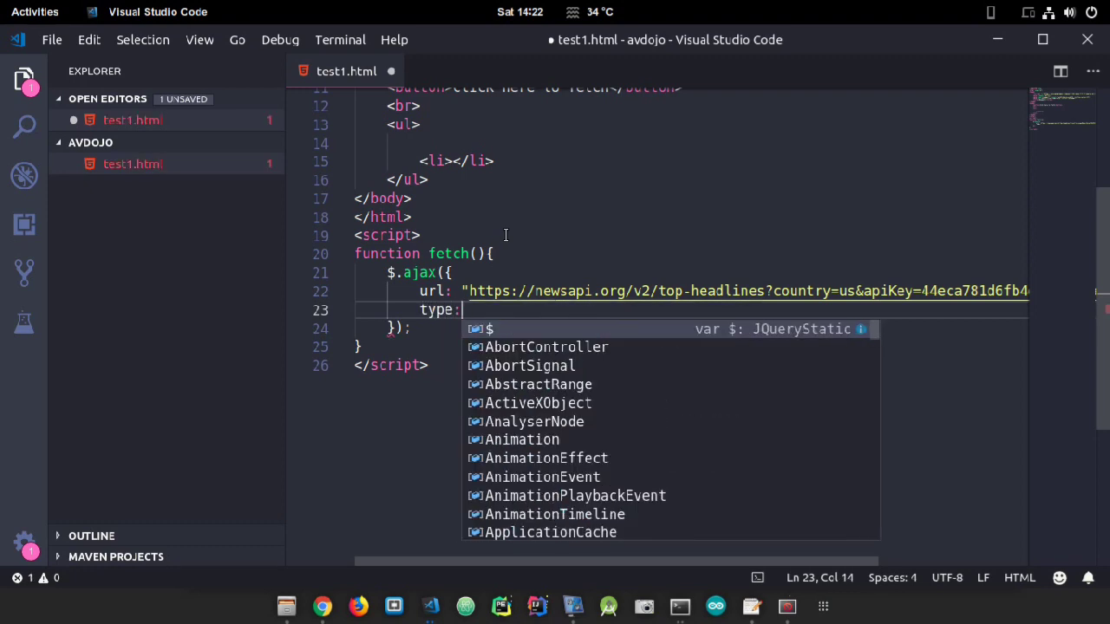
pyautogui.write('"')
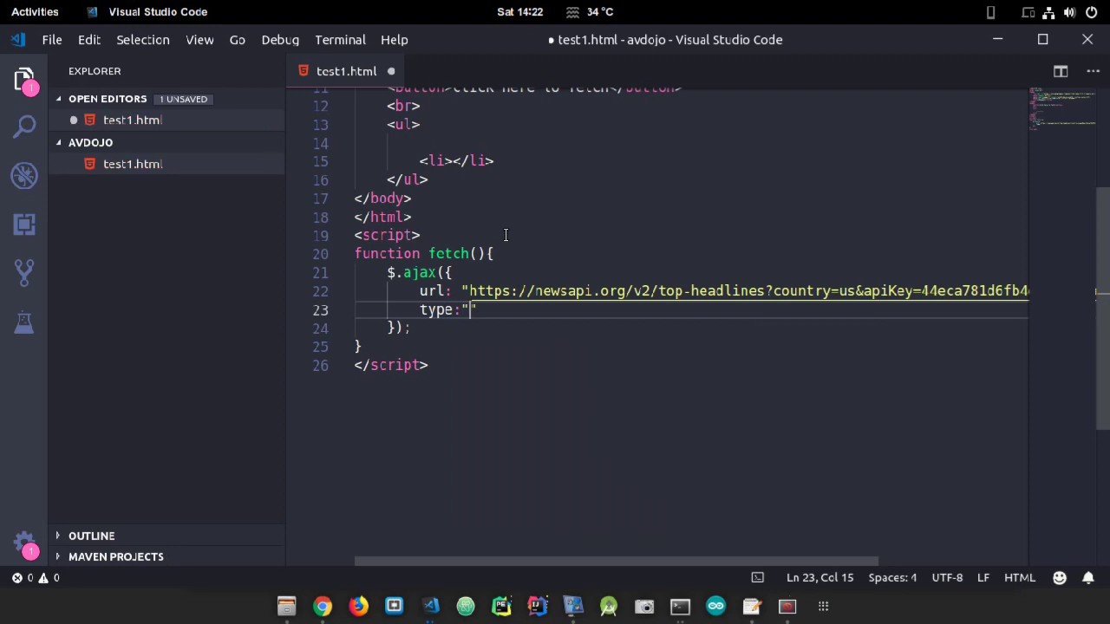
pyautogui.write('POST')
pyautogui.write('data')
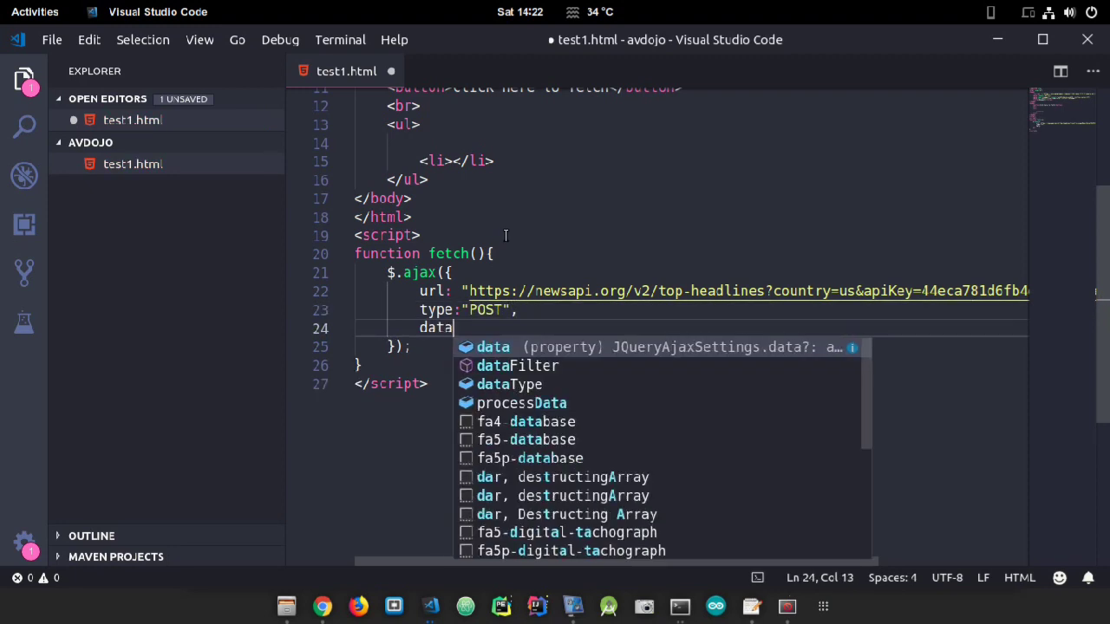
pyautogui.write('Type')
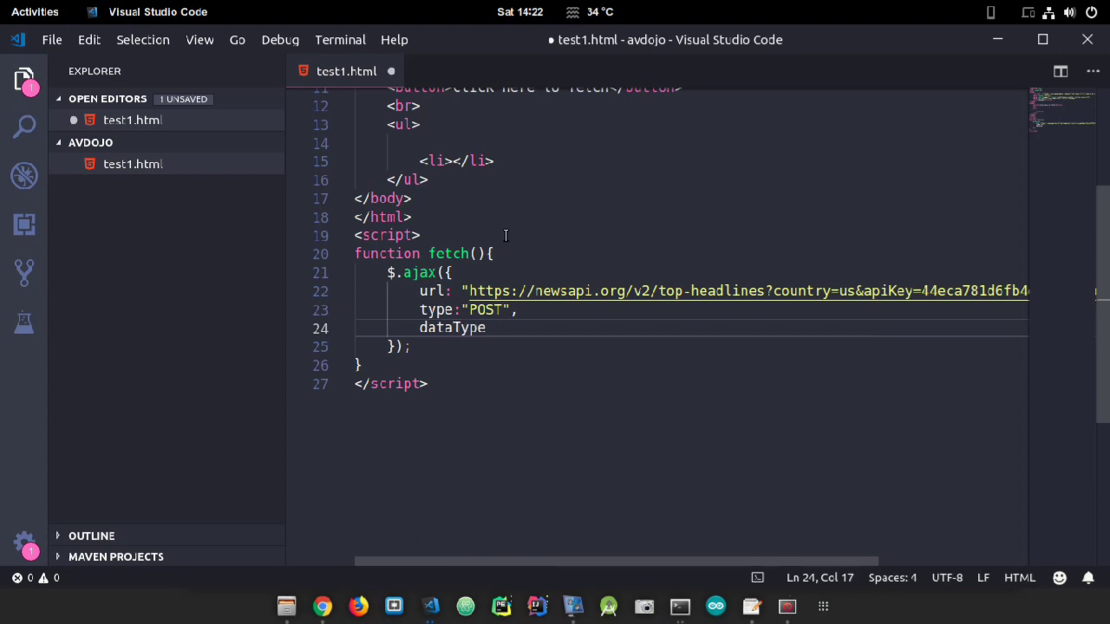
pyautogui.write(':""')
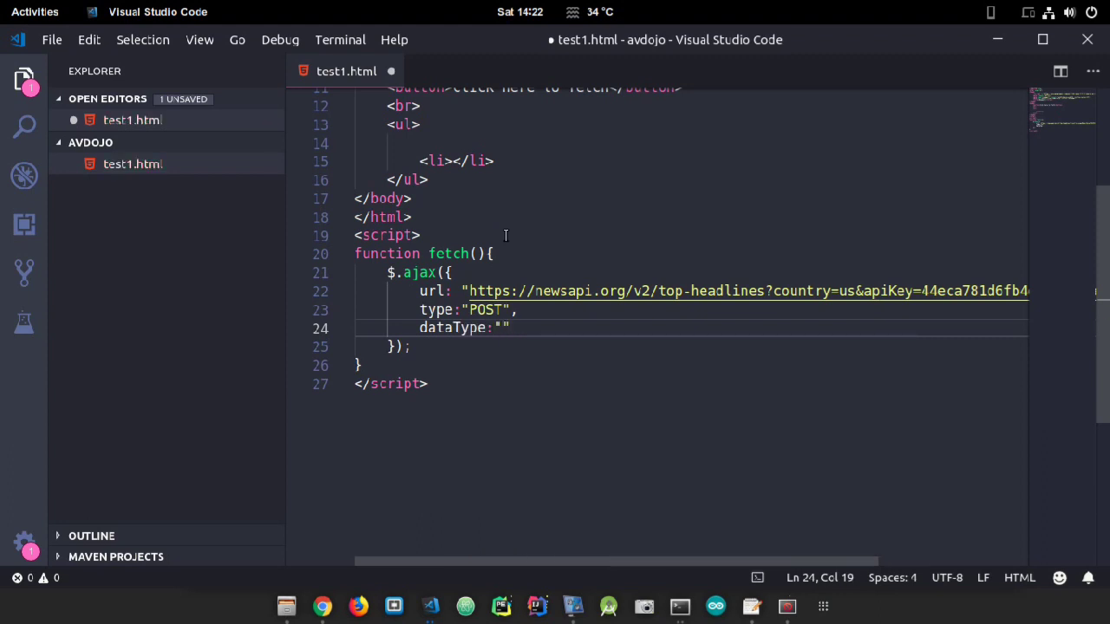
pyautogui.write('JSON')
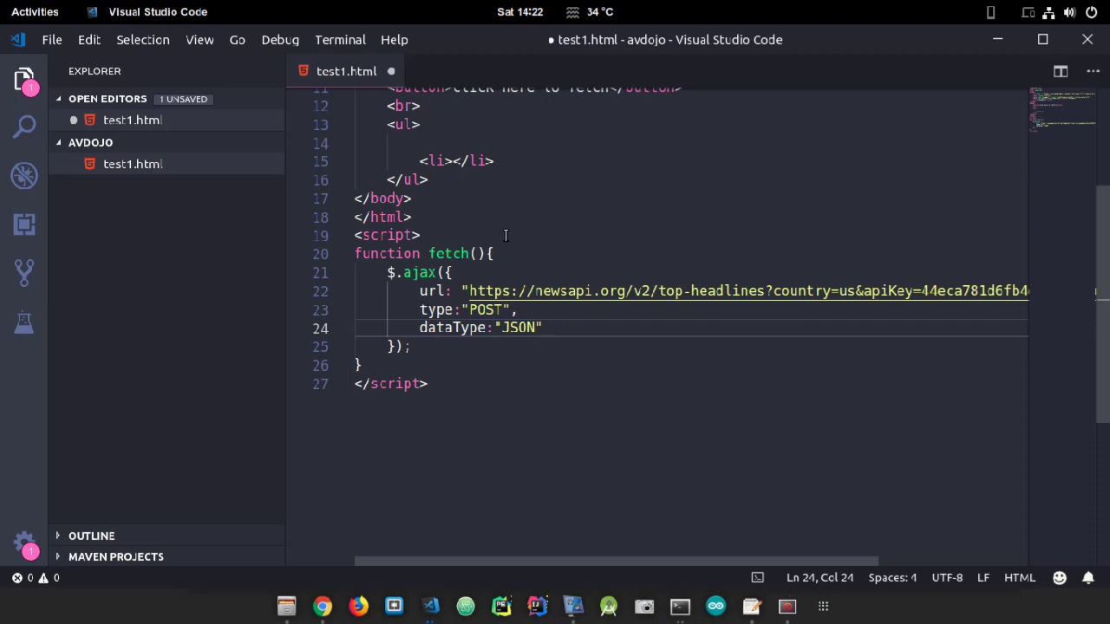
pyautogui.write(',')
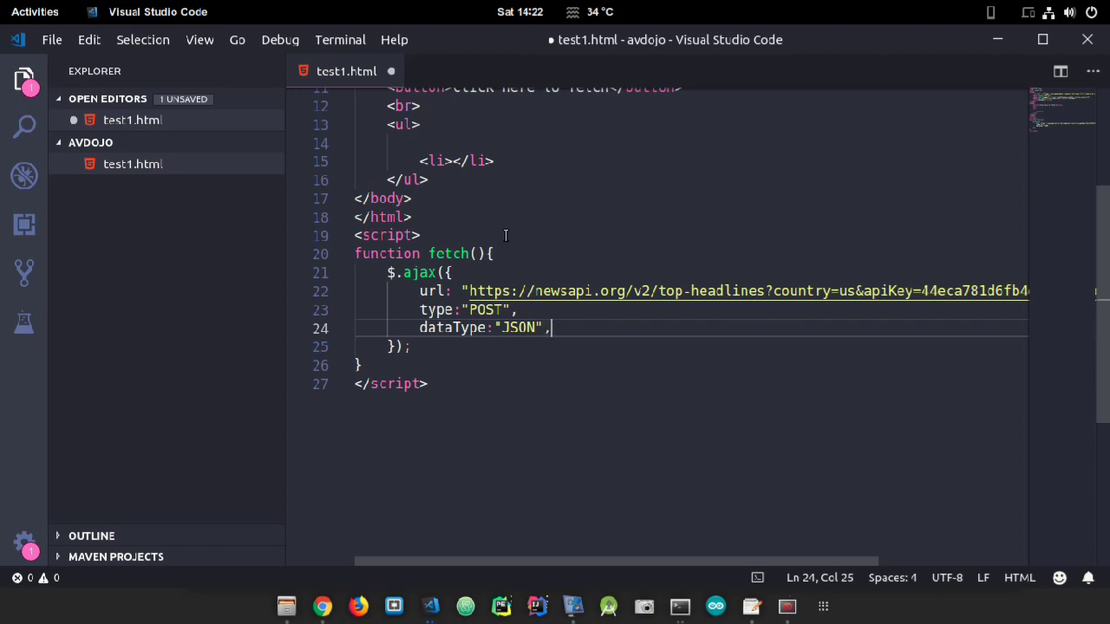
# Step: Add a data: JSON.stringify({}) option followed by a comma
pyautogui.write('data')
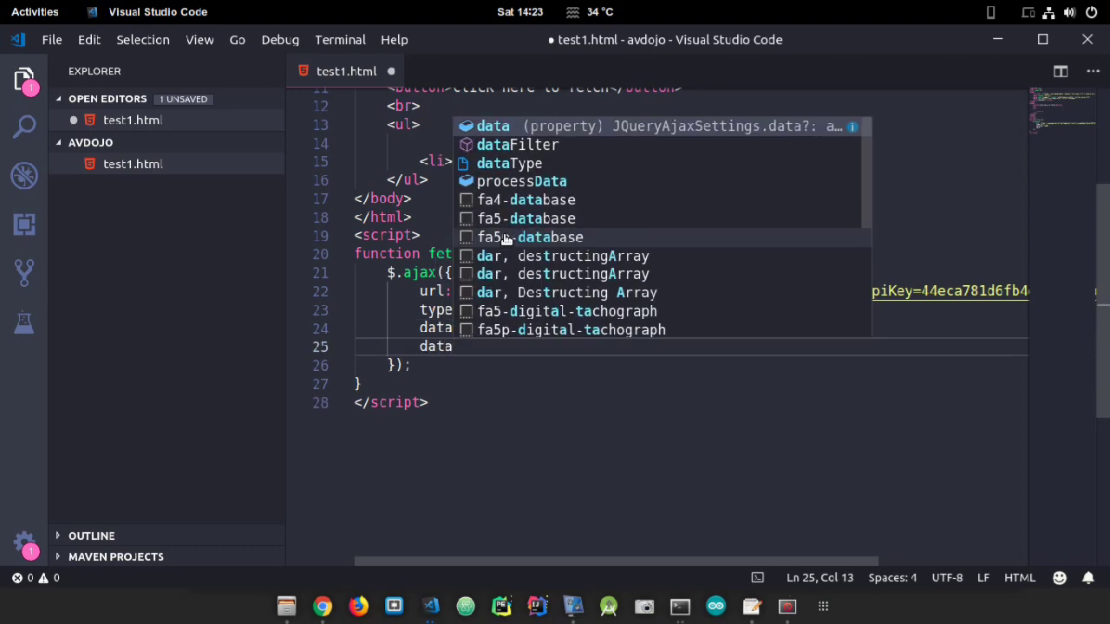
pyautogui.write(':')
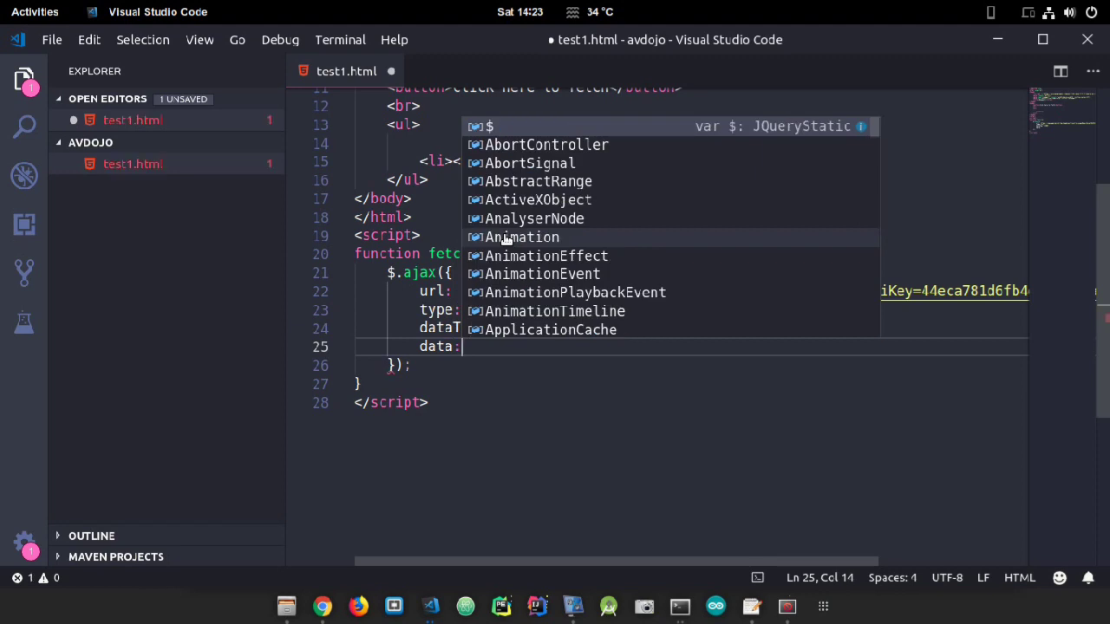
pyautogui.write('JSON')
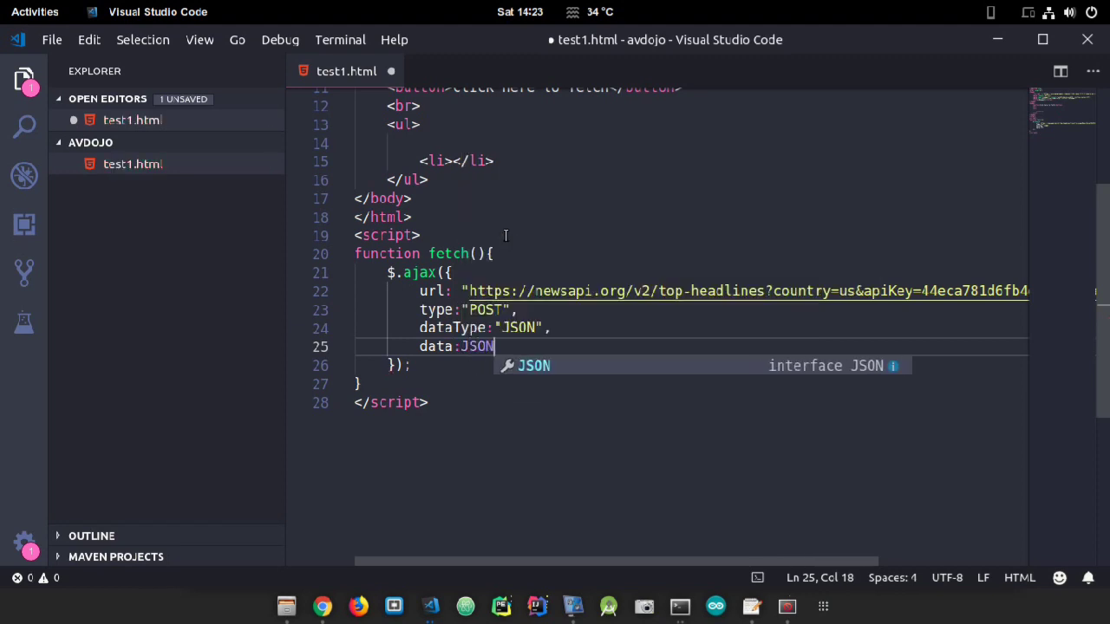
pyautogui.write('.stringify')
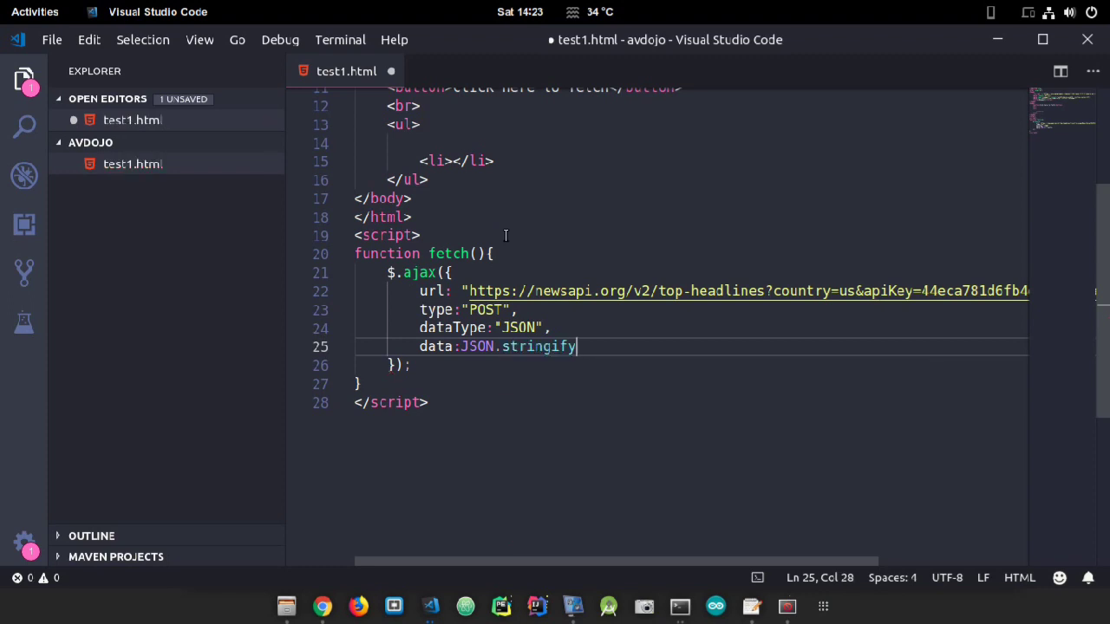
pyautogui.write('(')
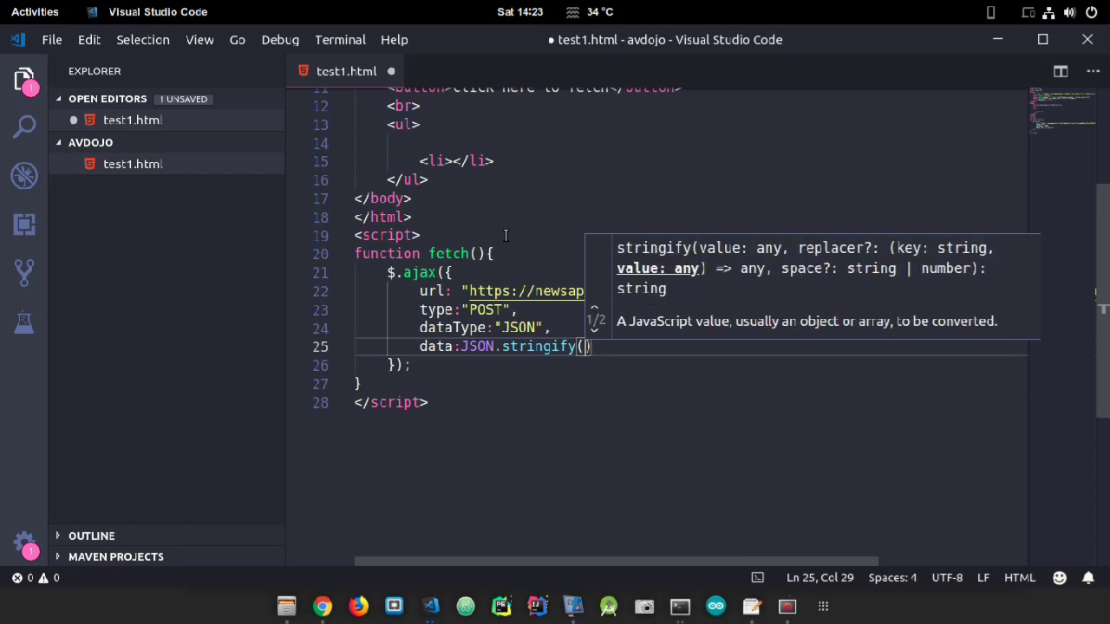
pyautogui.write('{}')
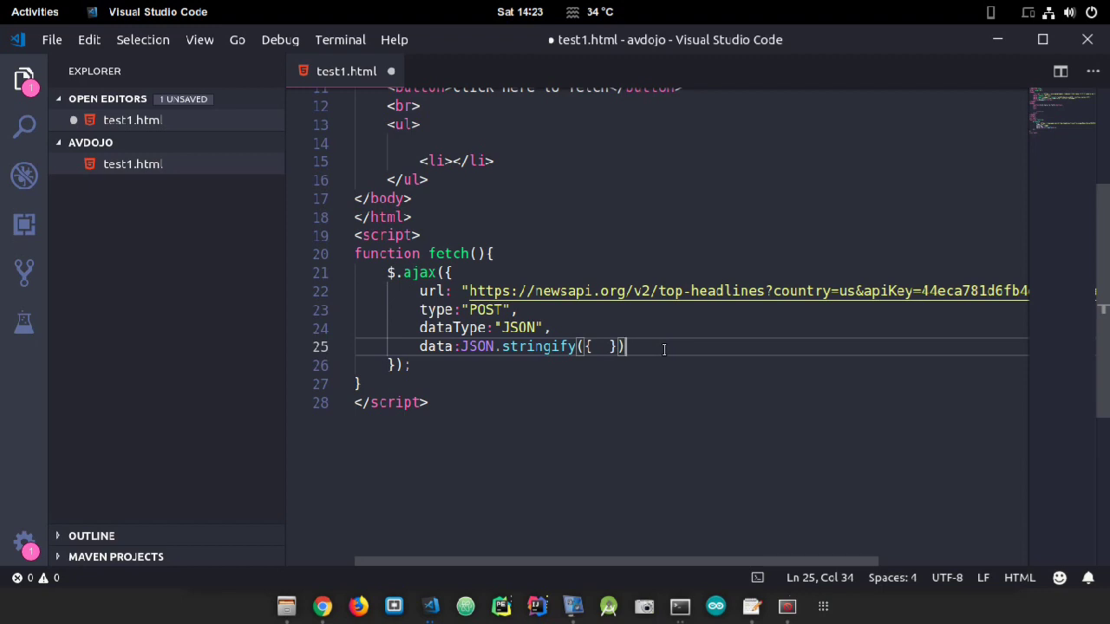
pyautogui.write(',')
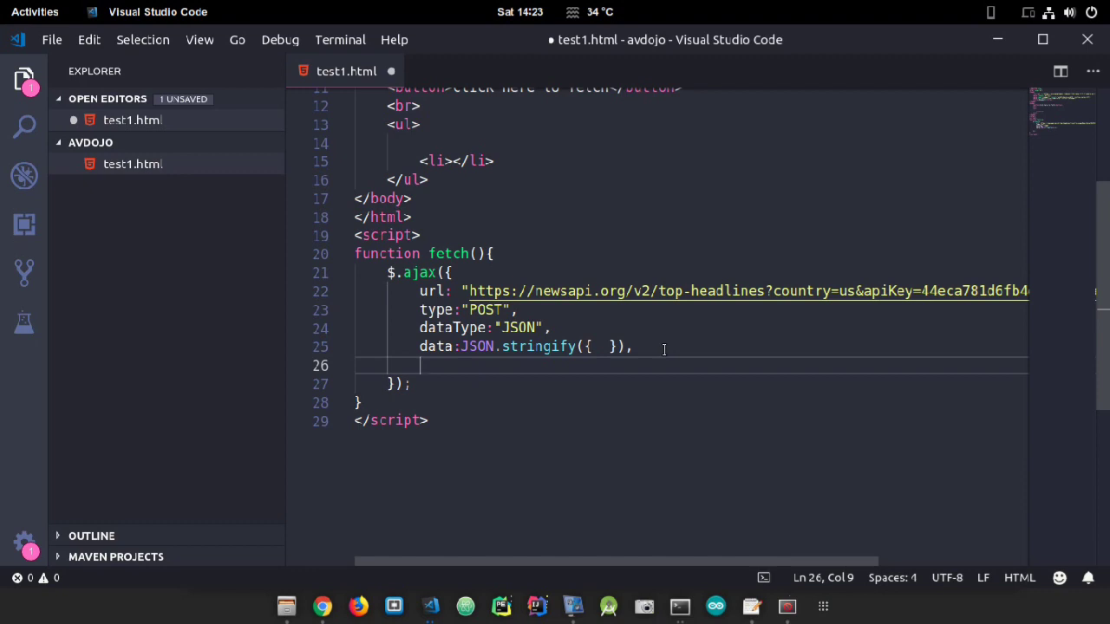
# Step: Add success: function(data){ } and start a $( ) call inside it
pyautogui.write('success')
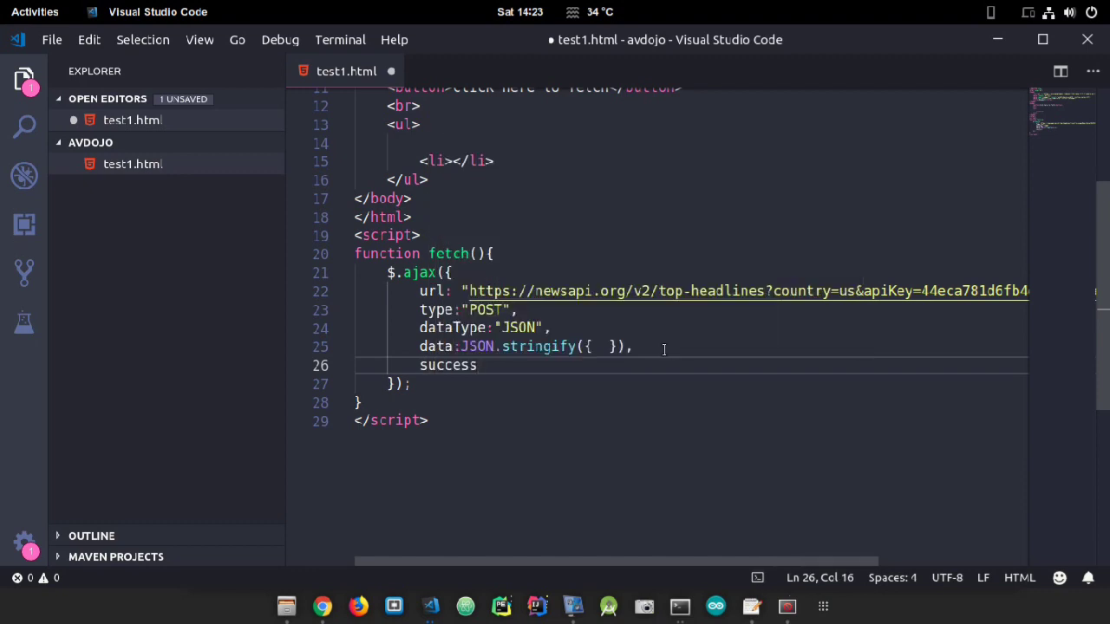
pyautogui.write(':function')
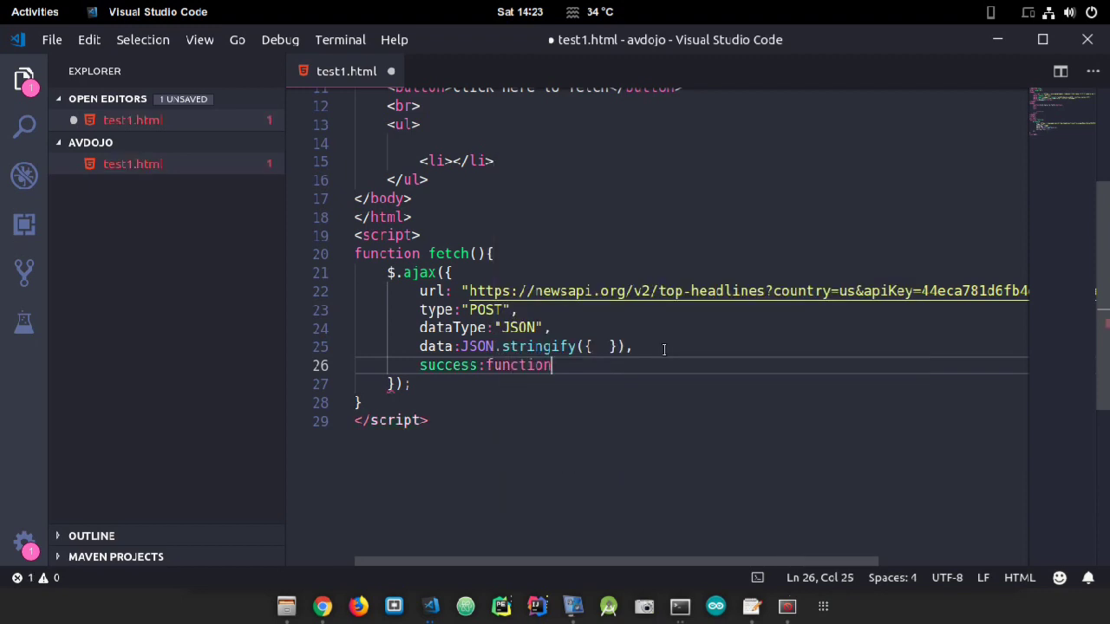
pyautogui.write('(data){')
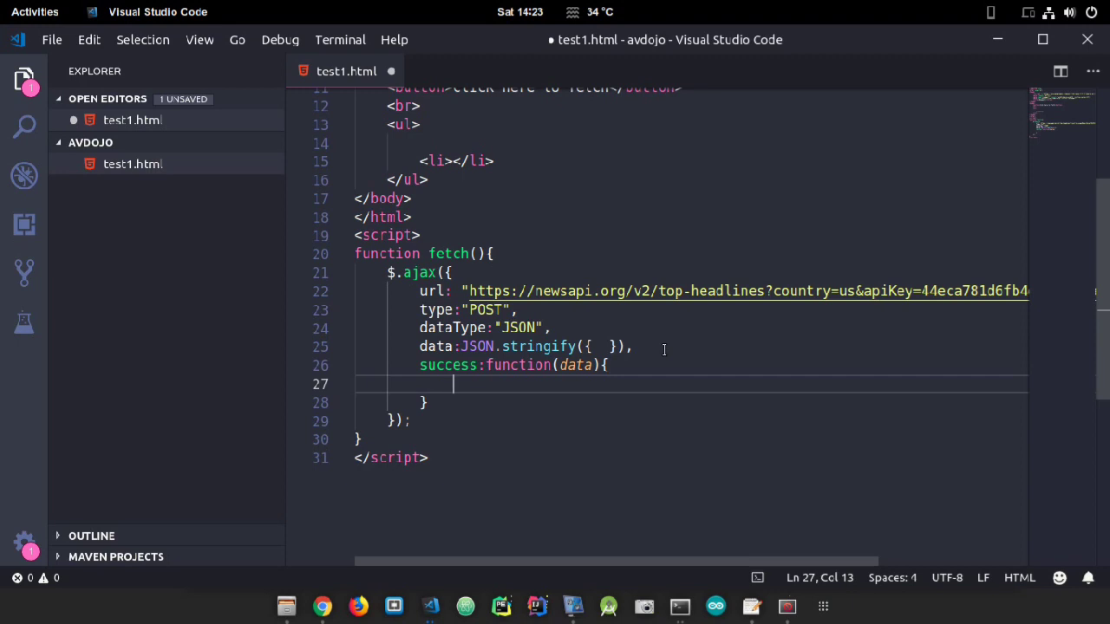
pyautogui.write('$')
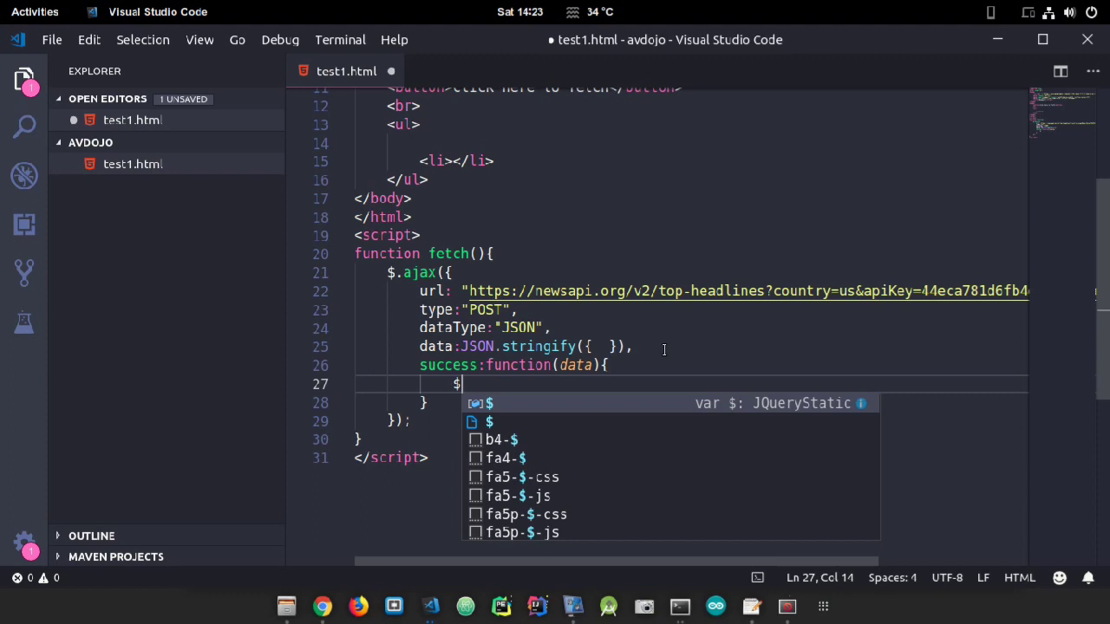
pyautogui.write('()')
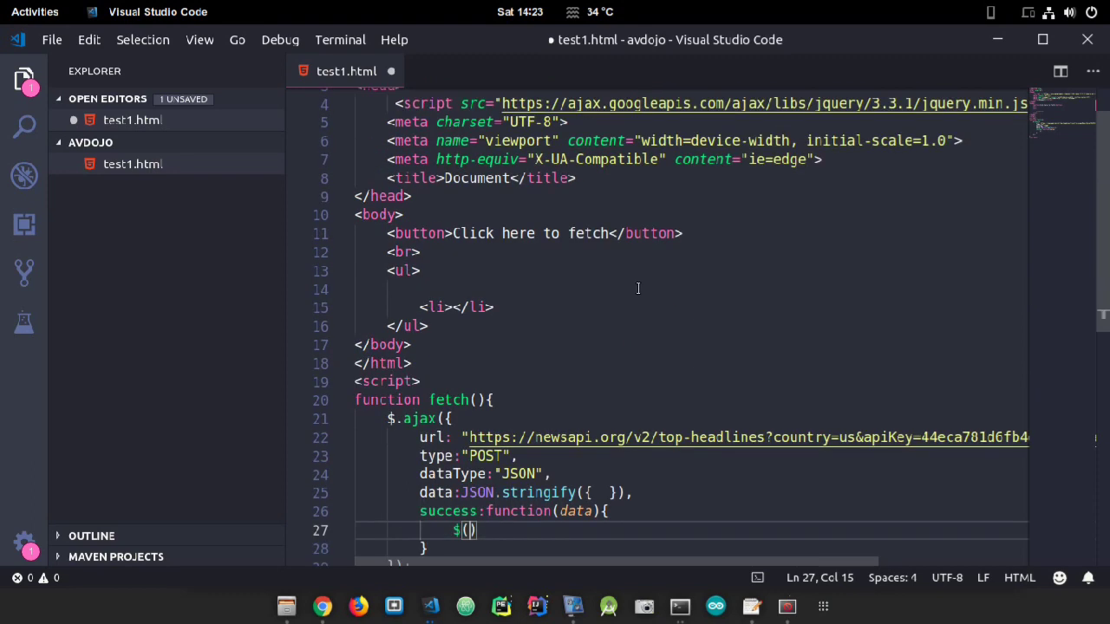
pyautogui.moveTo(441, 251)
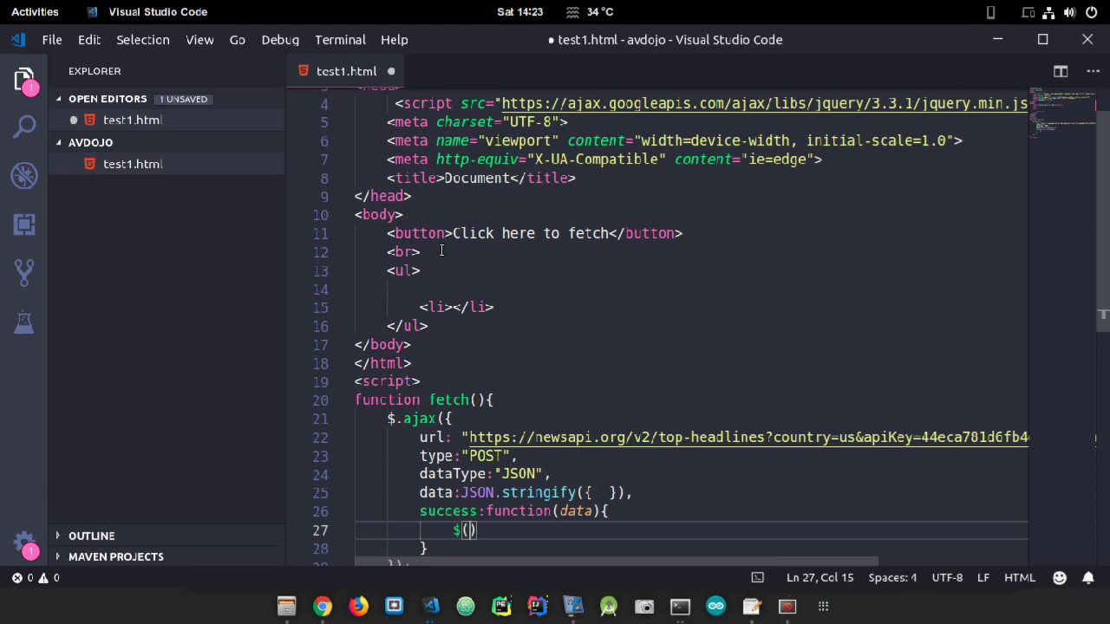
# Step: Add class="messages" to the <ul> tag on line 13, then return to the script
pyautogui.click(403, 271)
pyautogui.write(' class="')
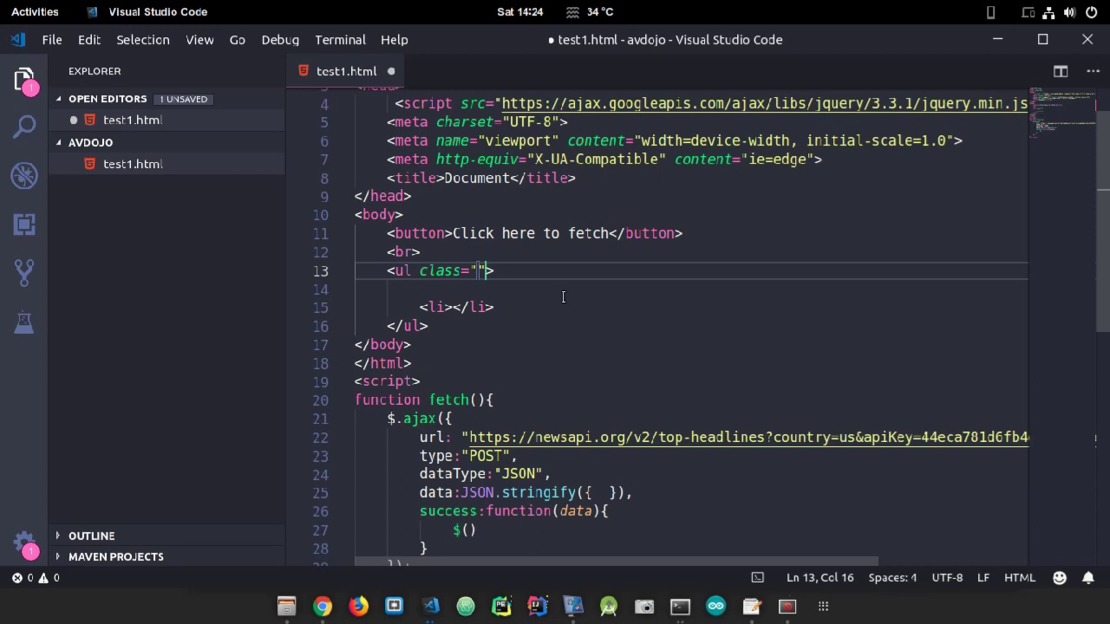
pyautogui.write('messages')
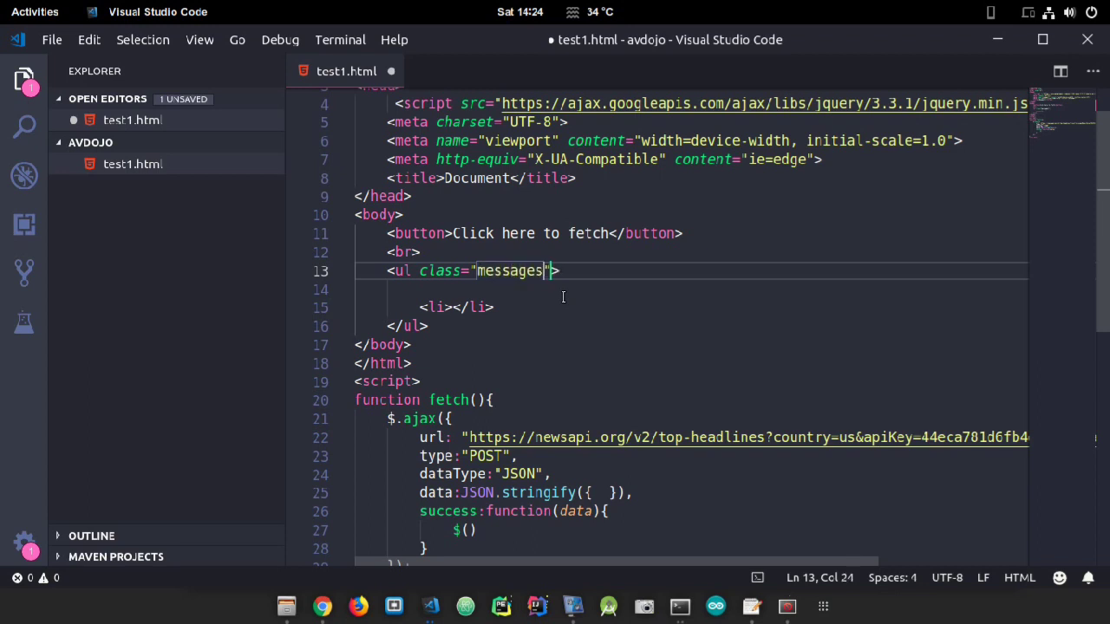
pyautogui.scroll(-3)
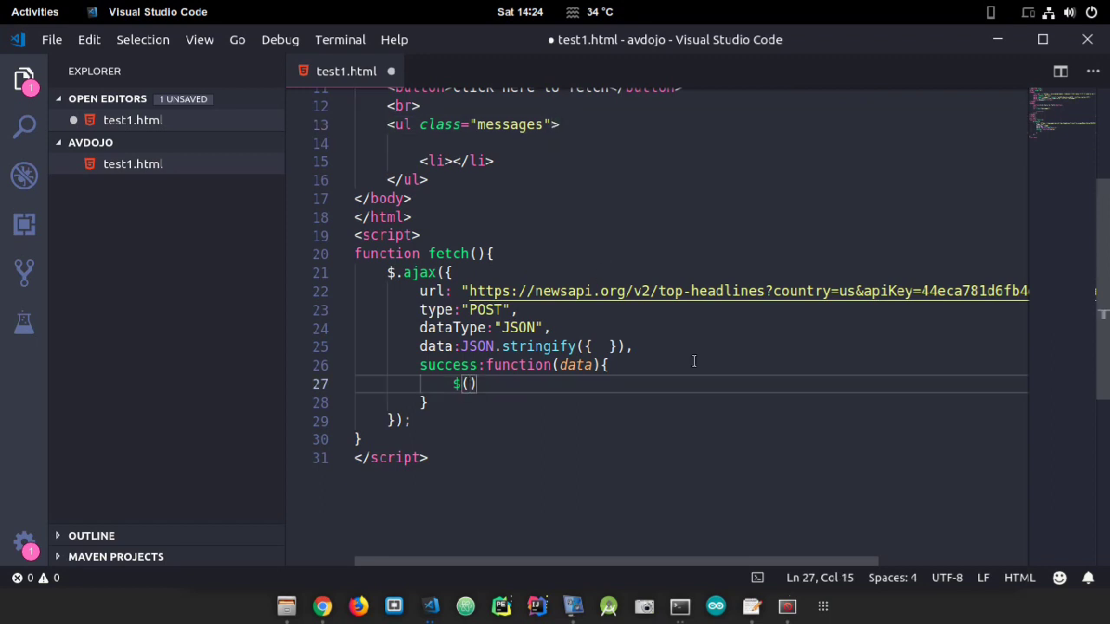
# Step: Write $('.messages').append( ) inside the success callback
pyautogui.write('mes')
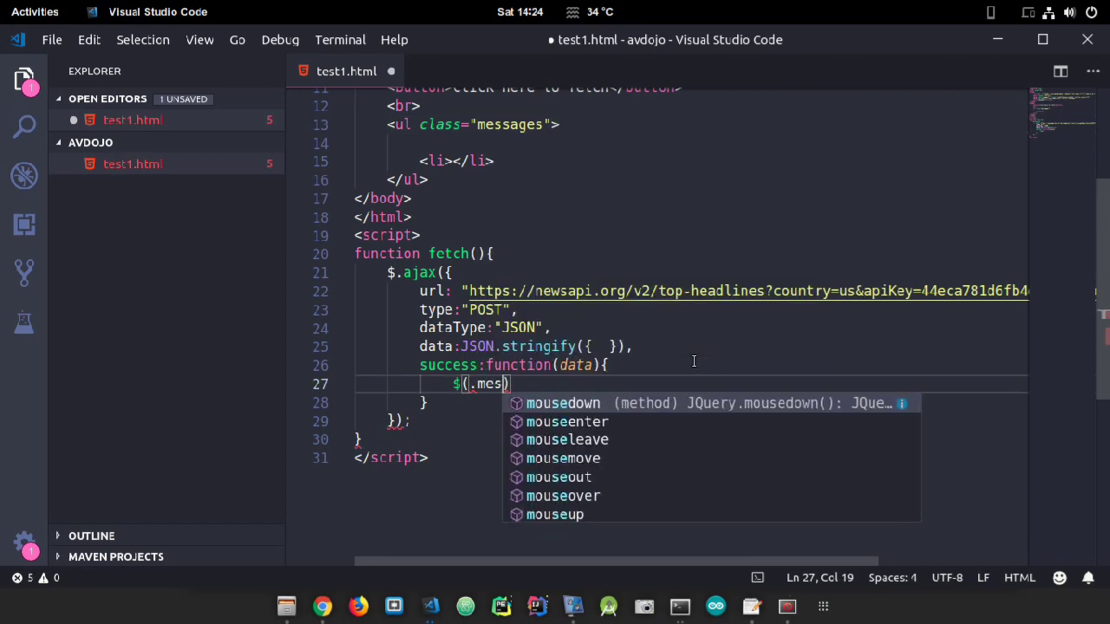
pyautogui.write('sages')
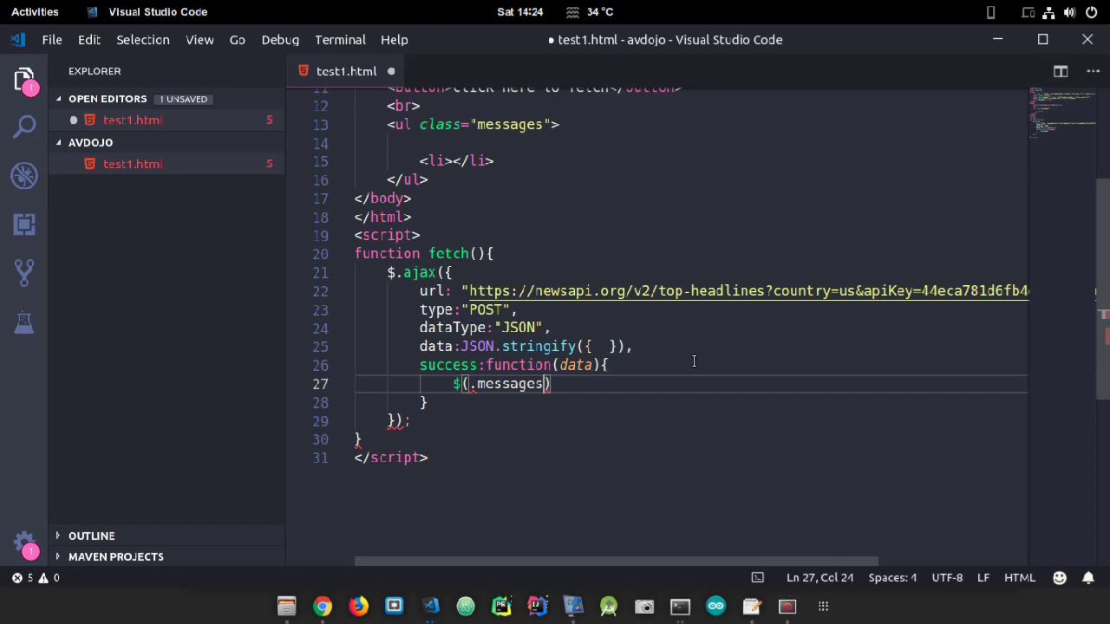
pyautogui.write('.')
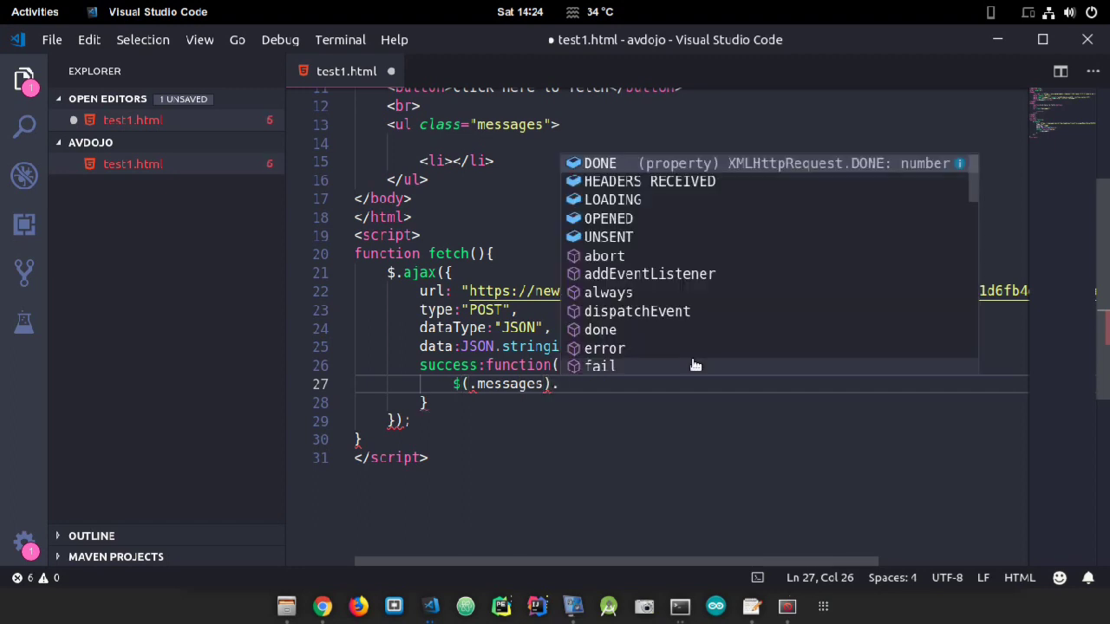
pyautogui.write('.app')
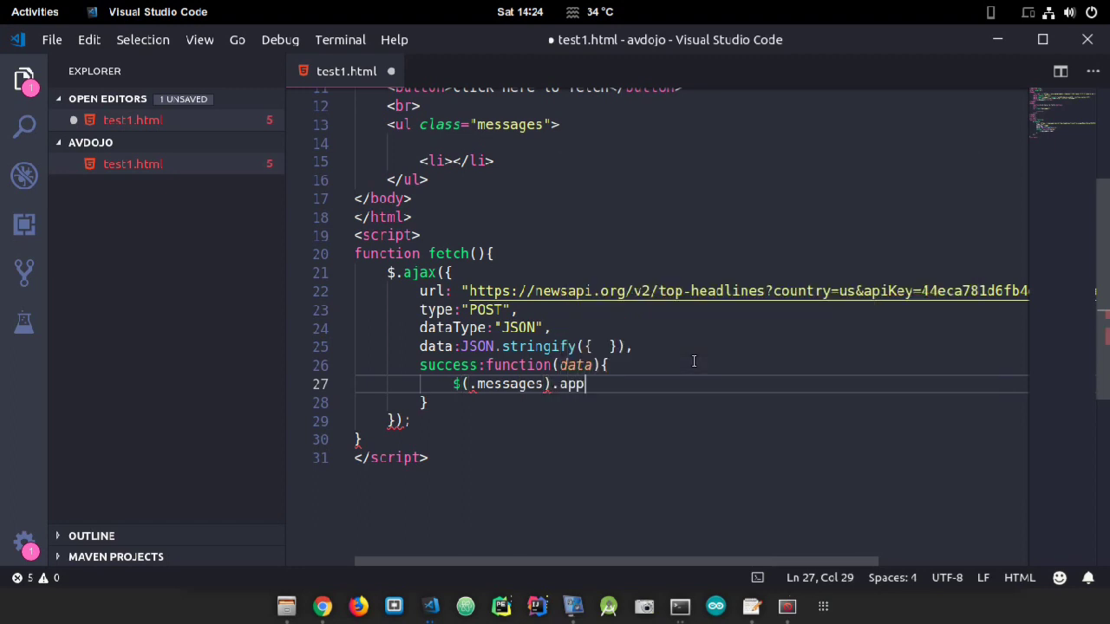
pyautogui.write('en')
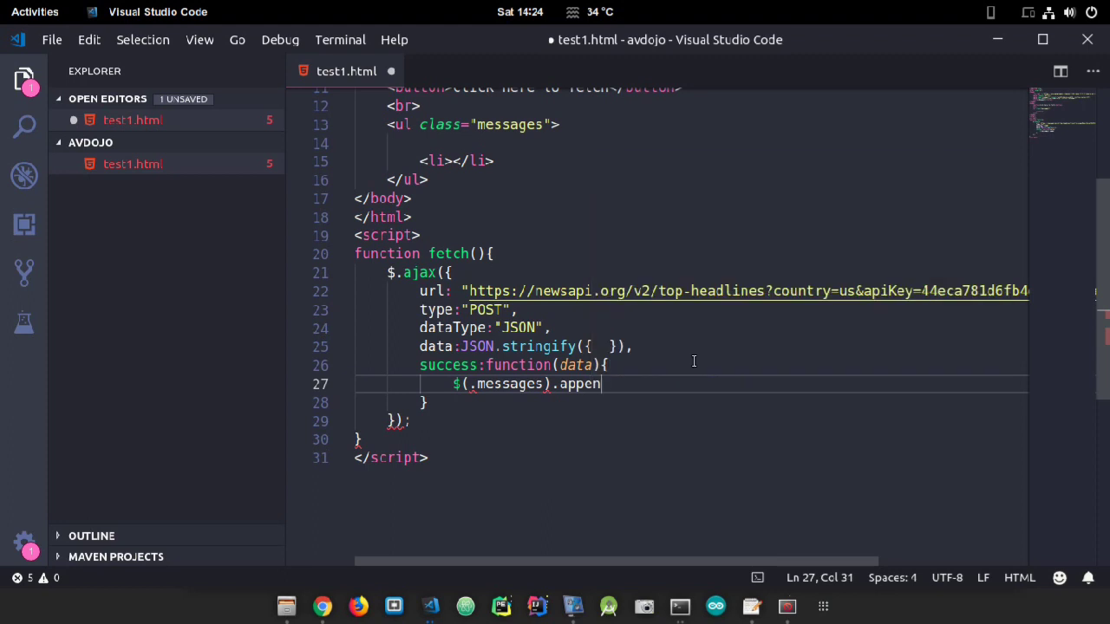
pyautogui.write('d')
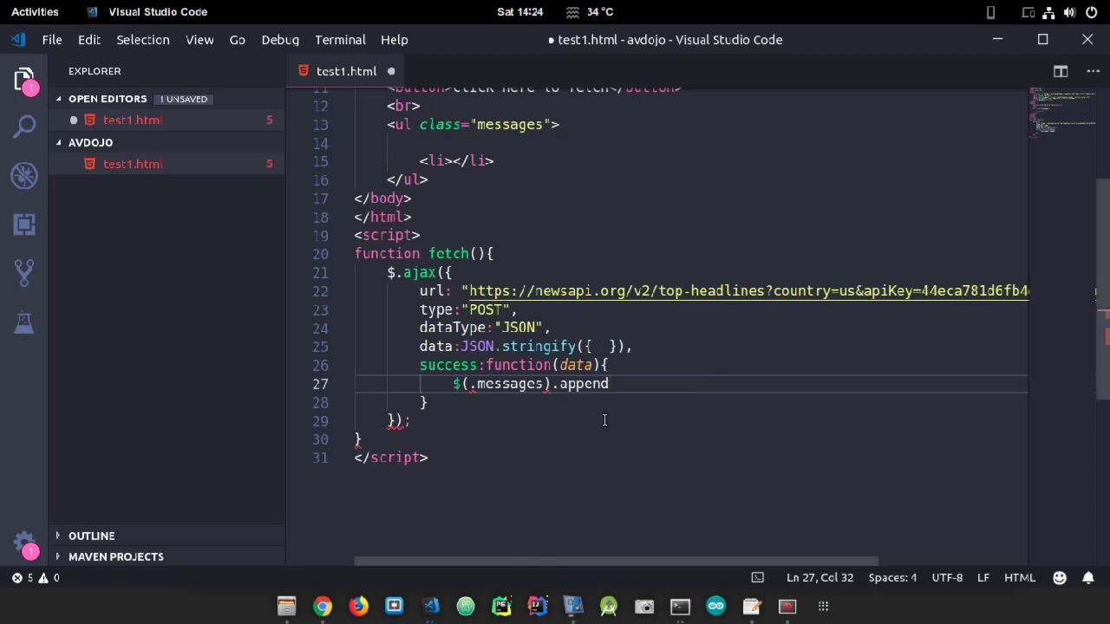
pyautogui.write('()')
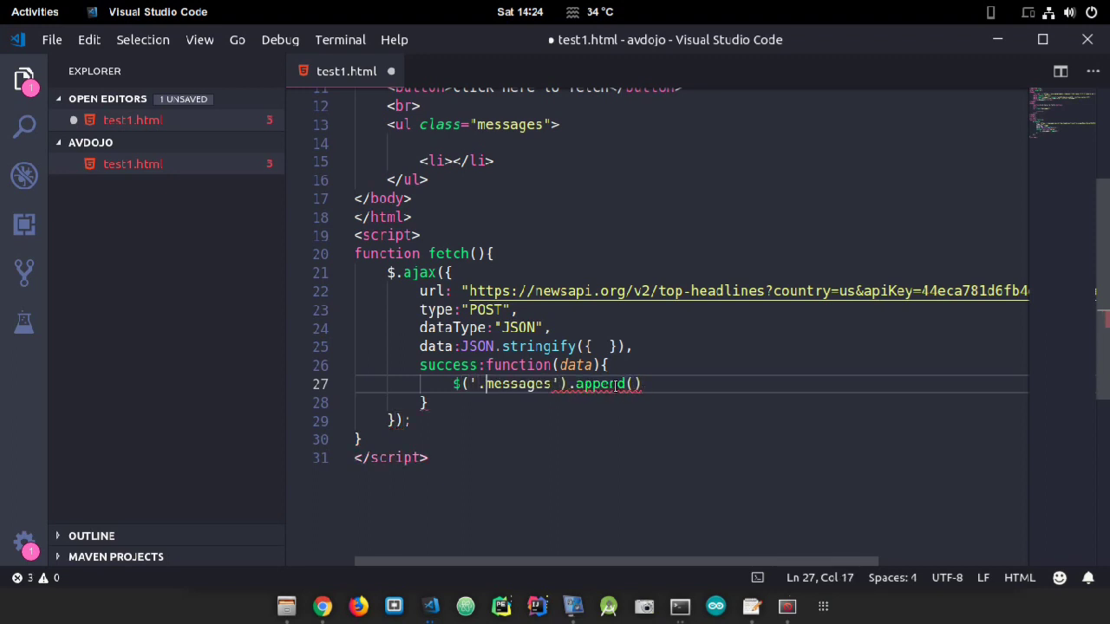
pyautogui.write('()')
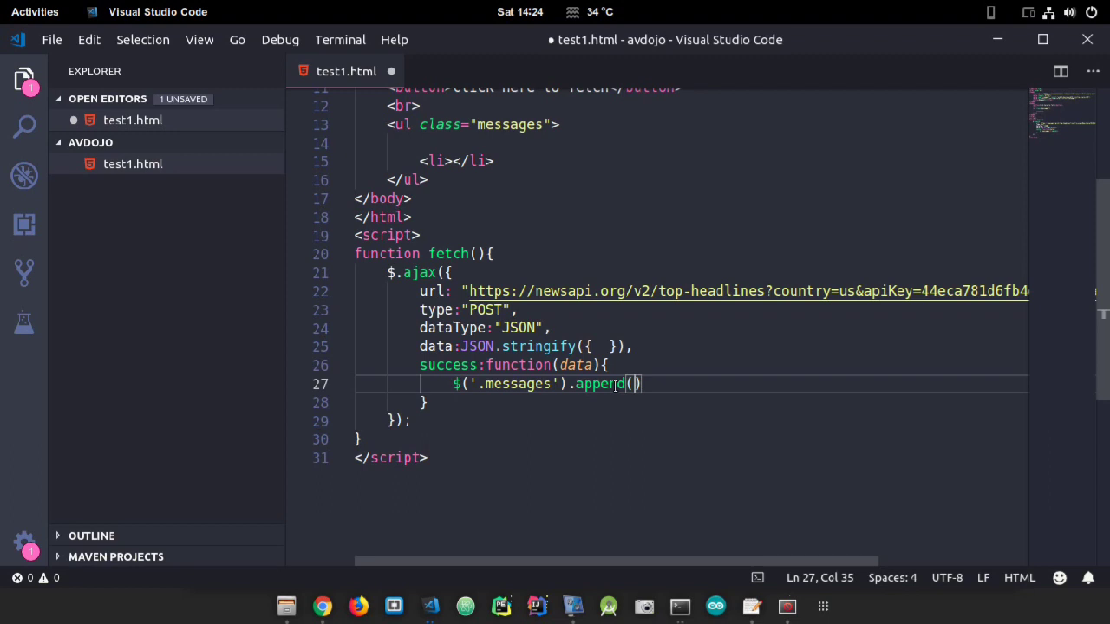
# Step: Pass "<li>"+JSON.stringify(data)+"</li>" as the appended content
pyautogui.write('"')
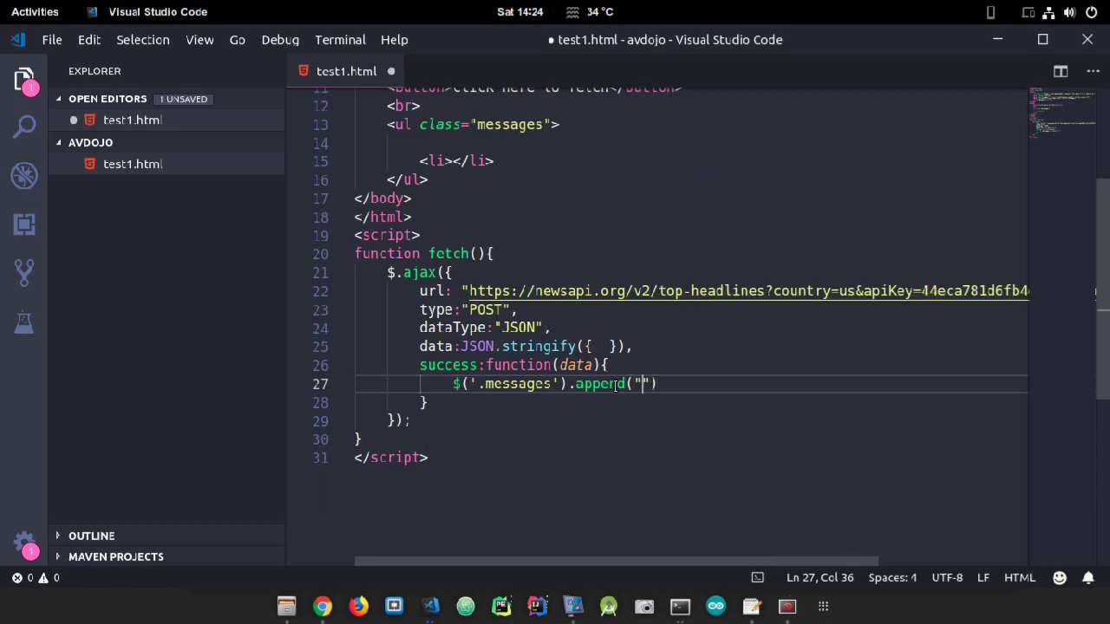
pyautogui.write('<')
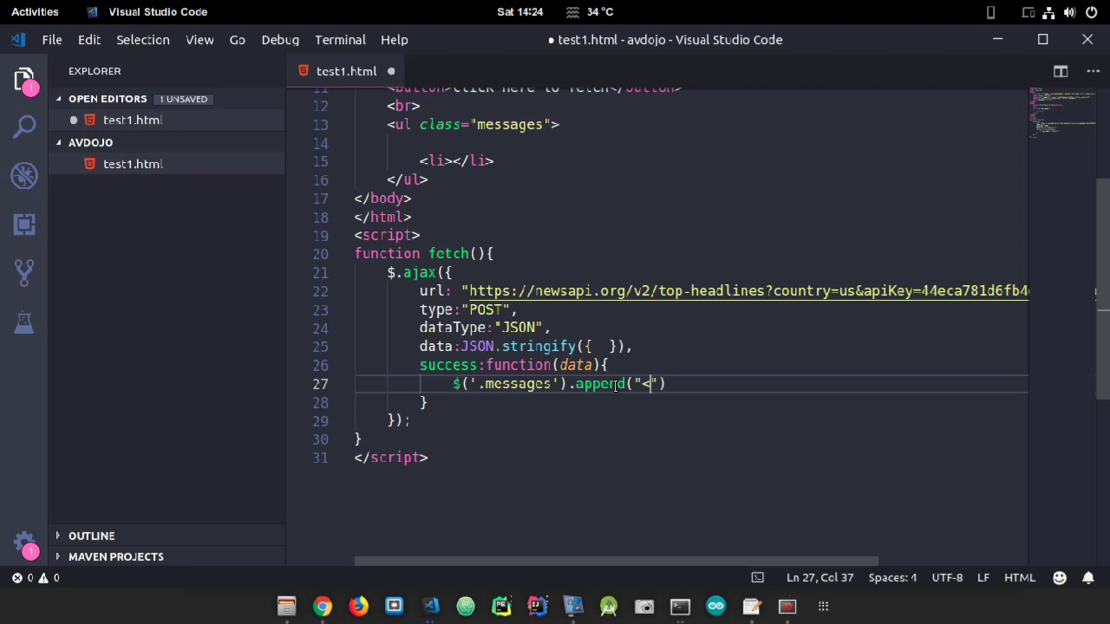
pyautogui.write('li>')
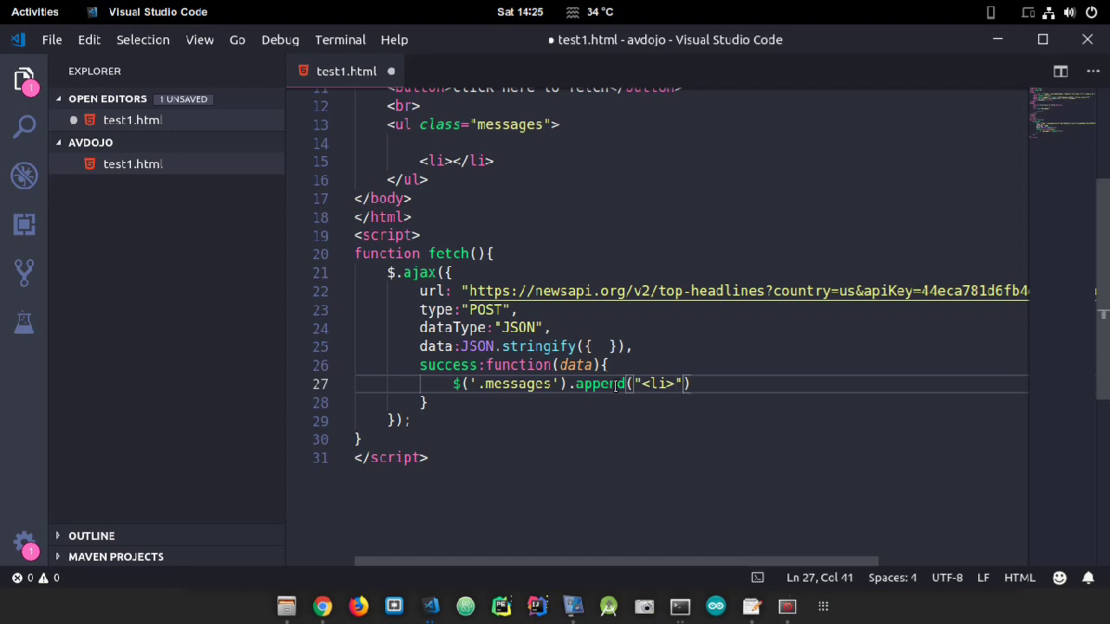
pyautogui.write('+JSON')
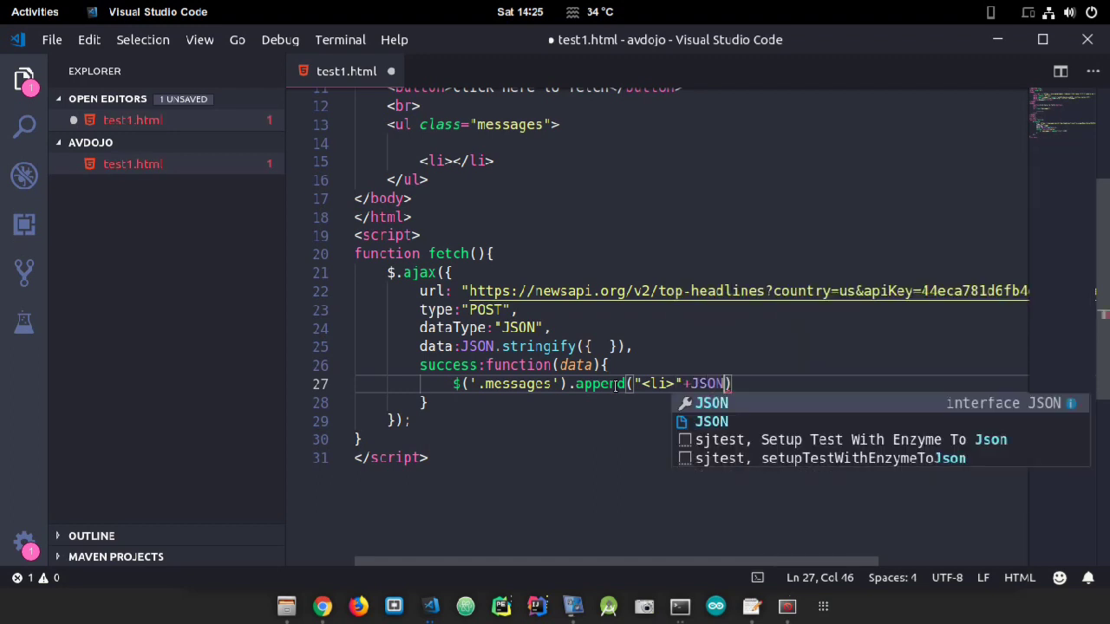
pyautogui.write('.strin')
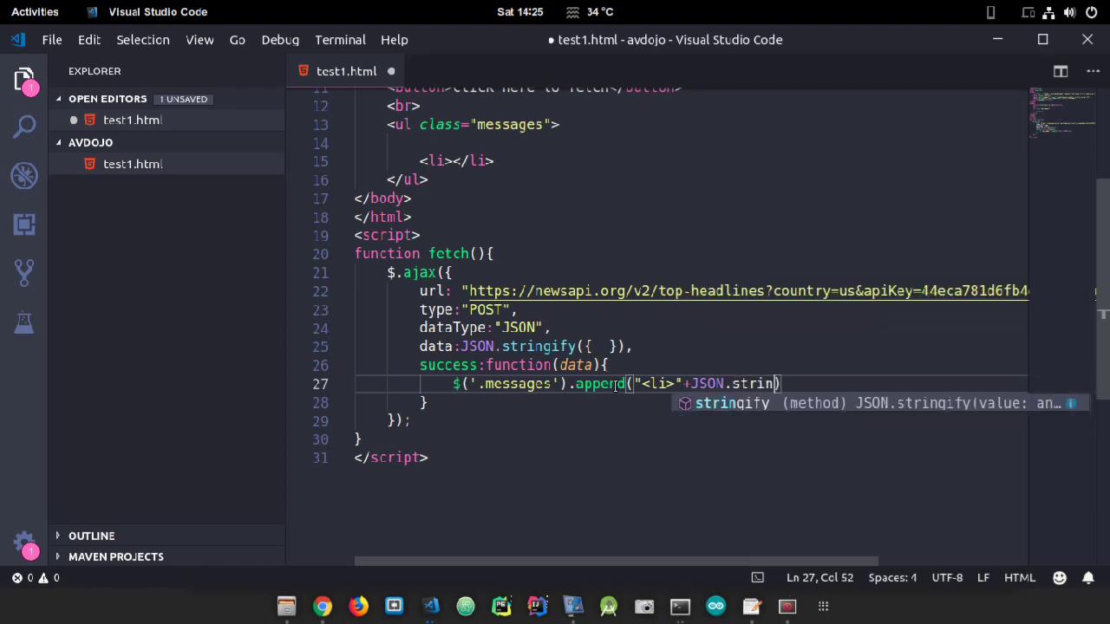
pyautogui.write('gify()')
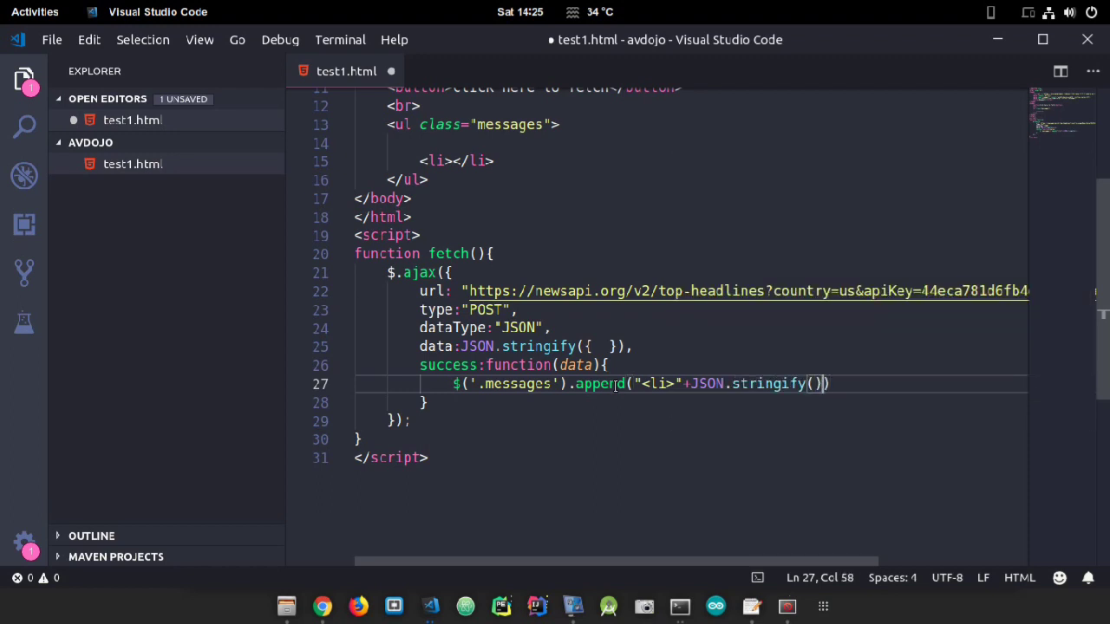
pyautogui.write('data')
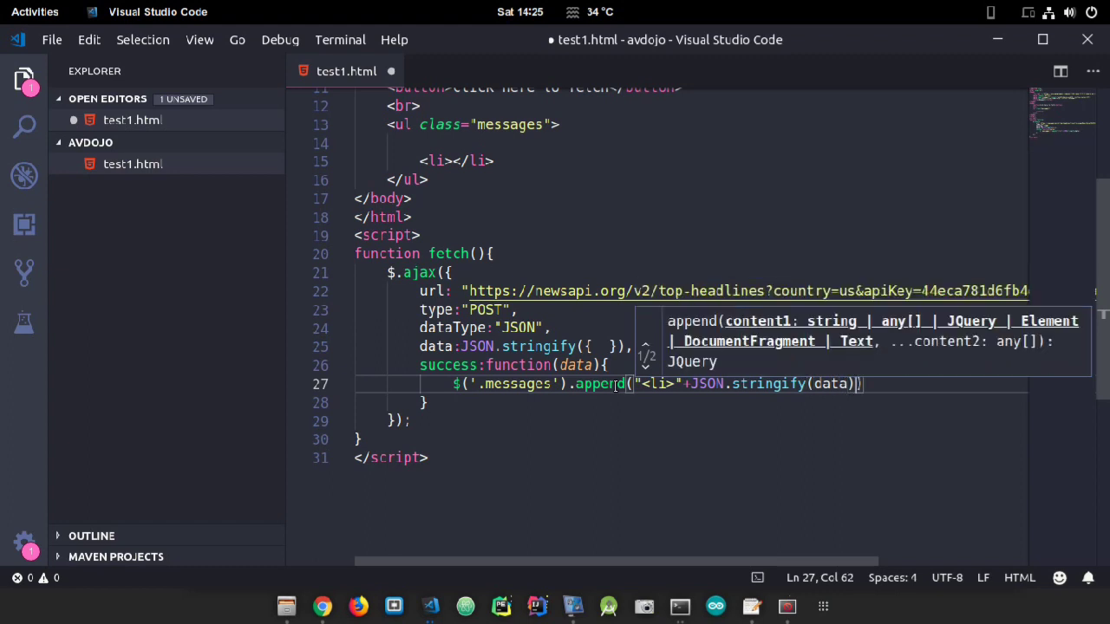
pyautogui.write('+""')
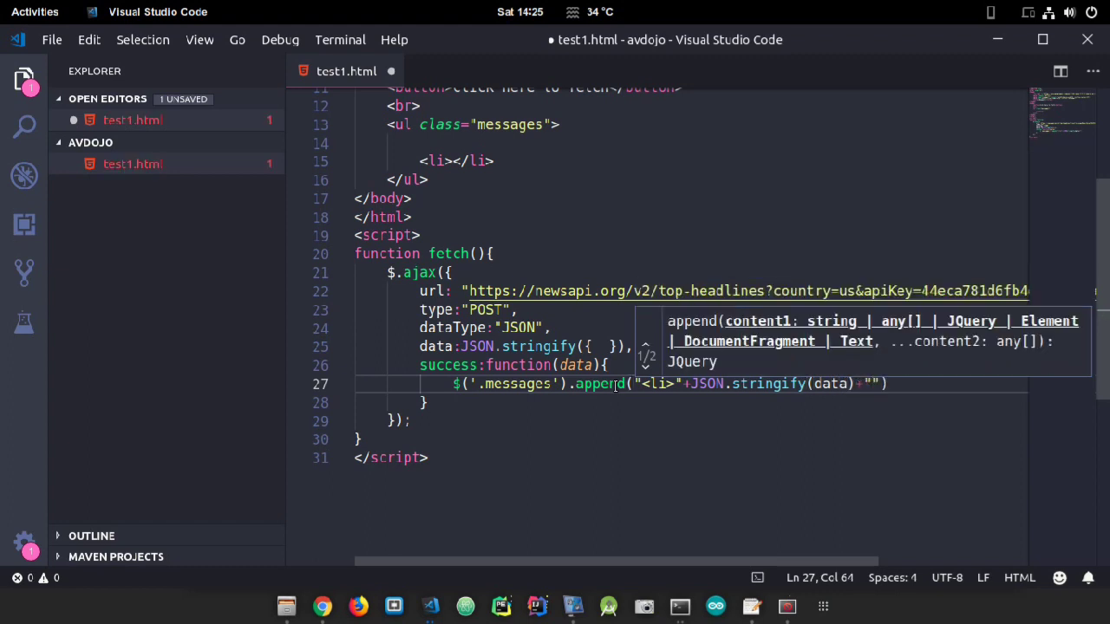
pyautogui.write('</li>')
pyautogui.click(691, 87)
pyautogui.write(' onclick="')
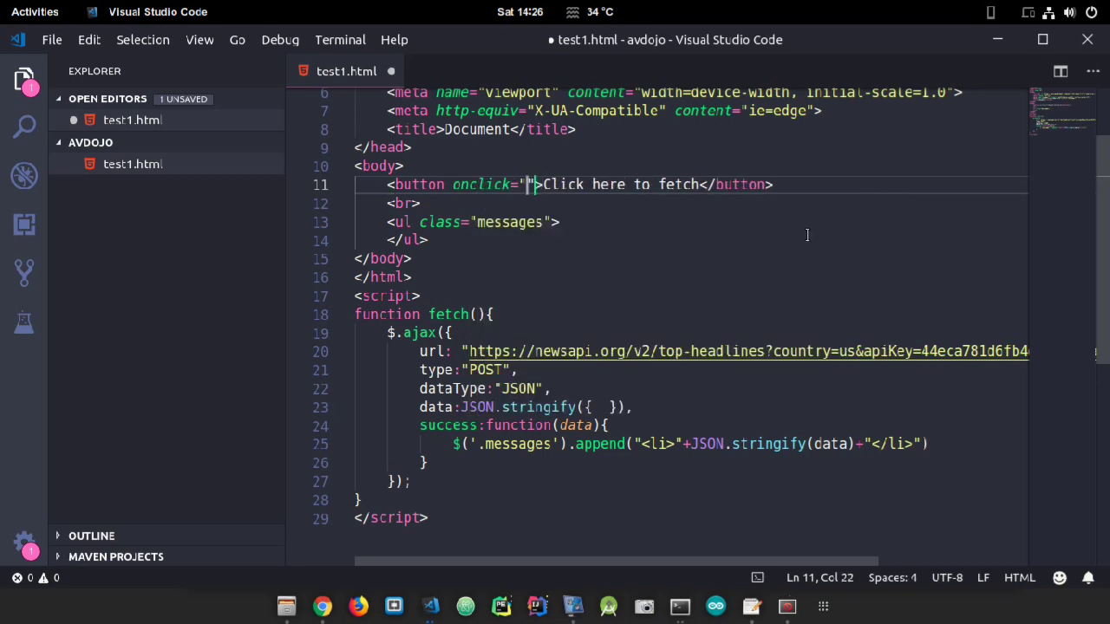
# Step: Set onclick="fetch();" on the button, save, and try the button in Chrome
pyautogui.write('fetch(')
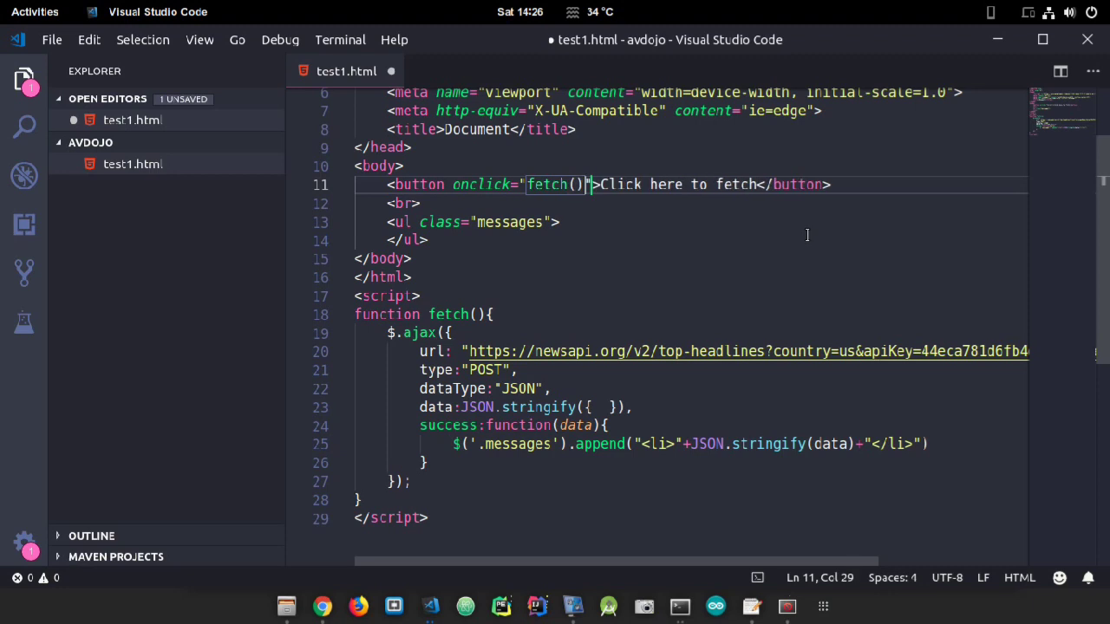
pyautogui.click(322, 606)
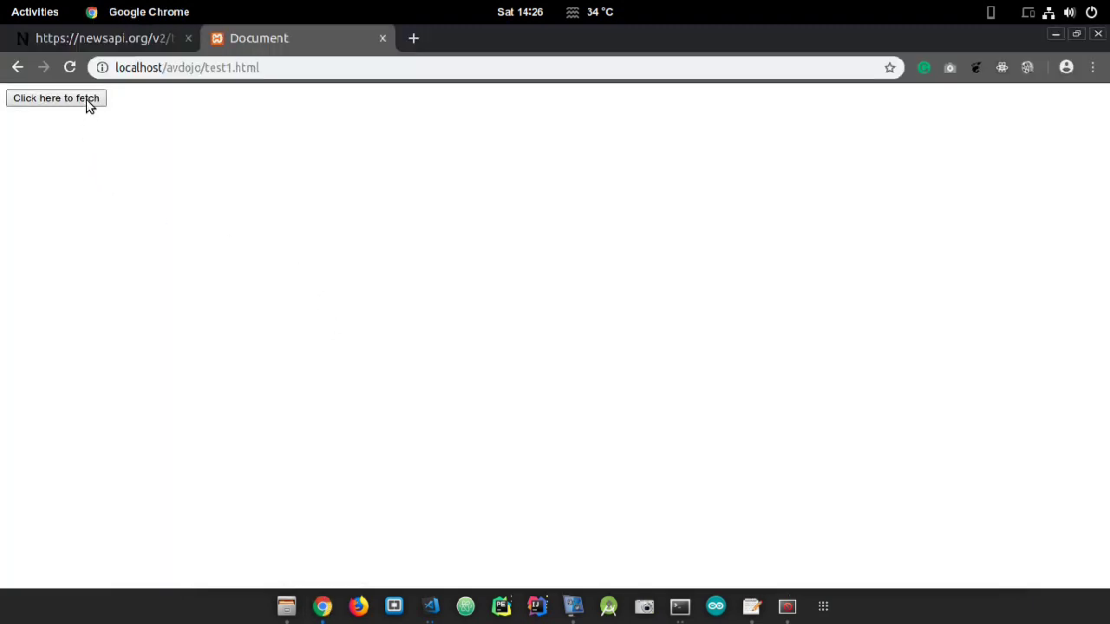
pyautogui.click(56, 97)
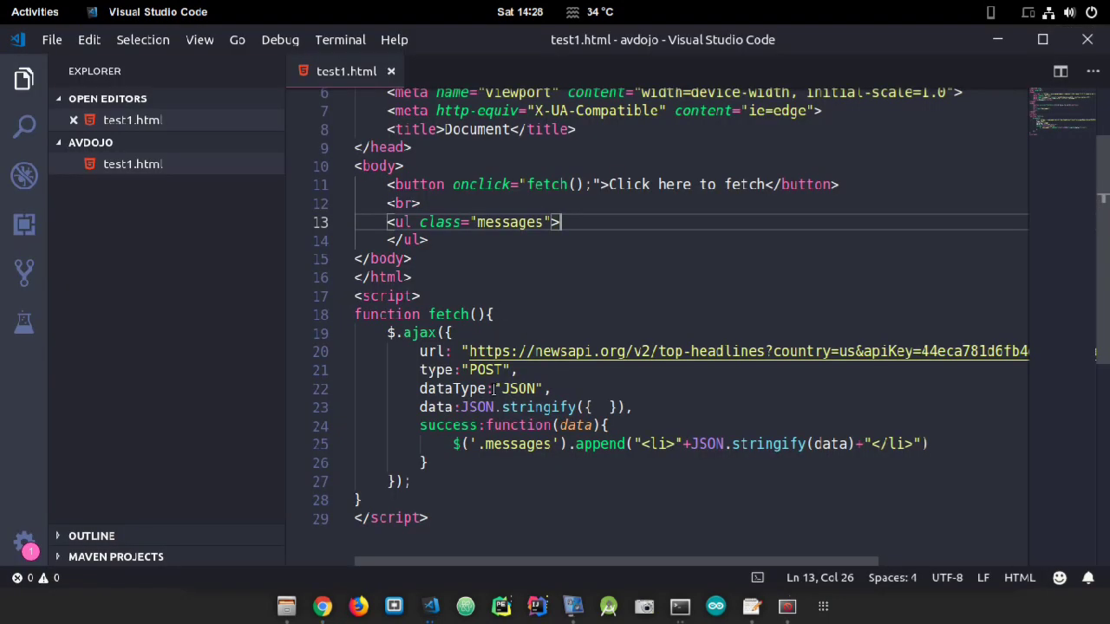
# Step: Replace POST with GET in the type option
pyautogui.doubleClick(487, 370)
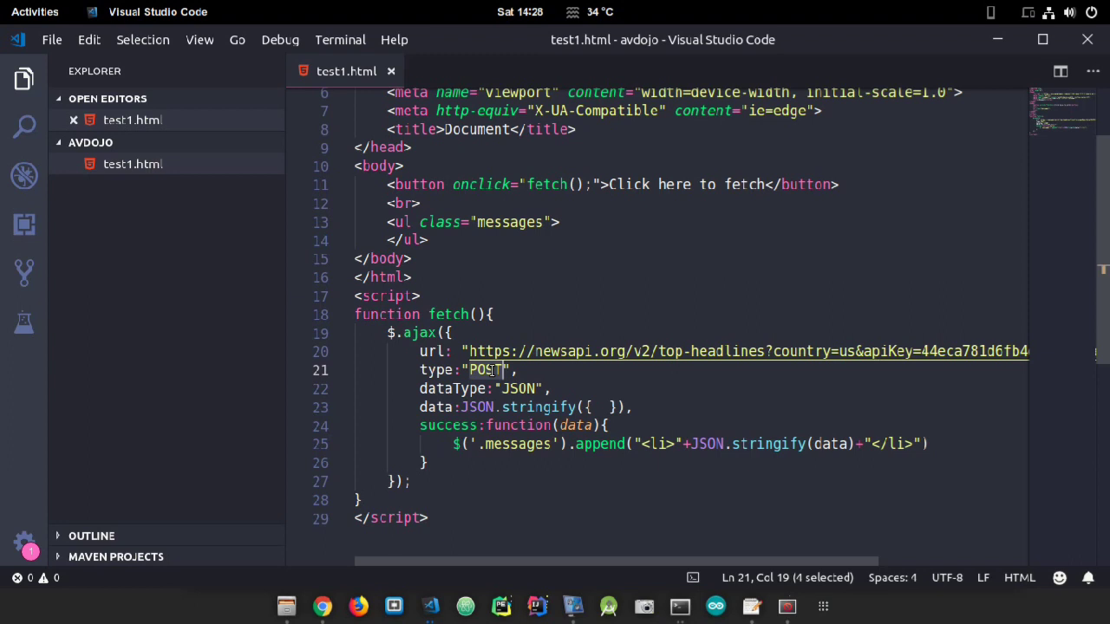
pyautogui.write('GET')
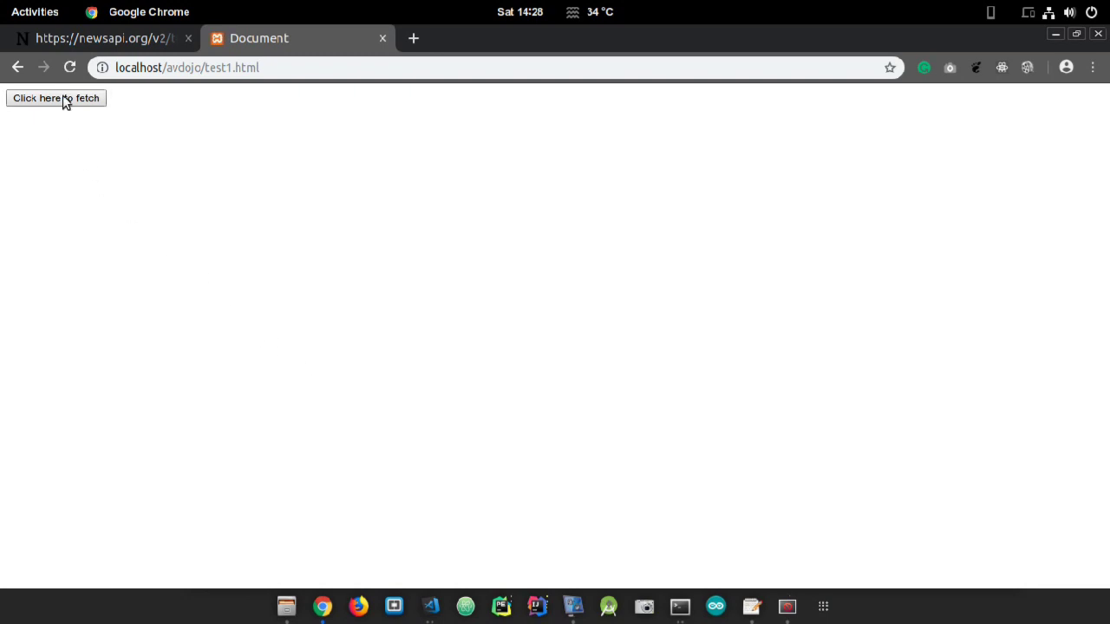
# Step: Fetch the headlines in Chrome and inspect the 'articles' key in the returned JSON
pyautogui.click(56, 98)
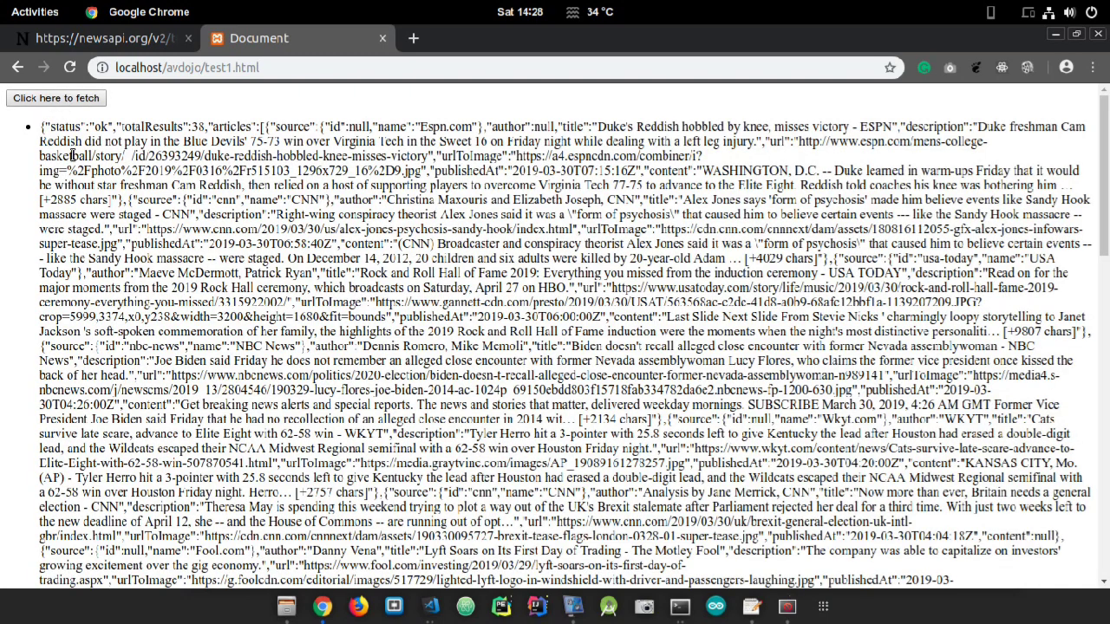
pyautogui.scroll(-3)
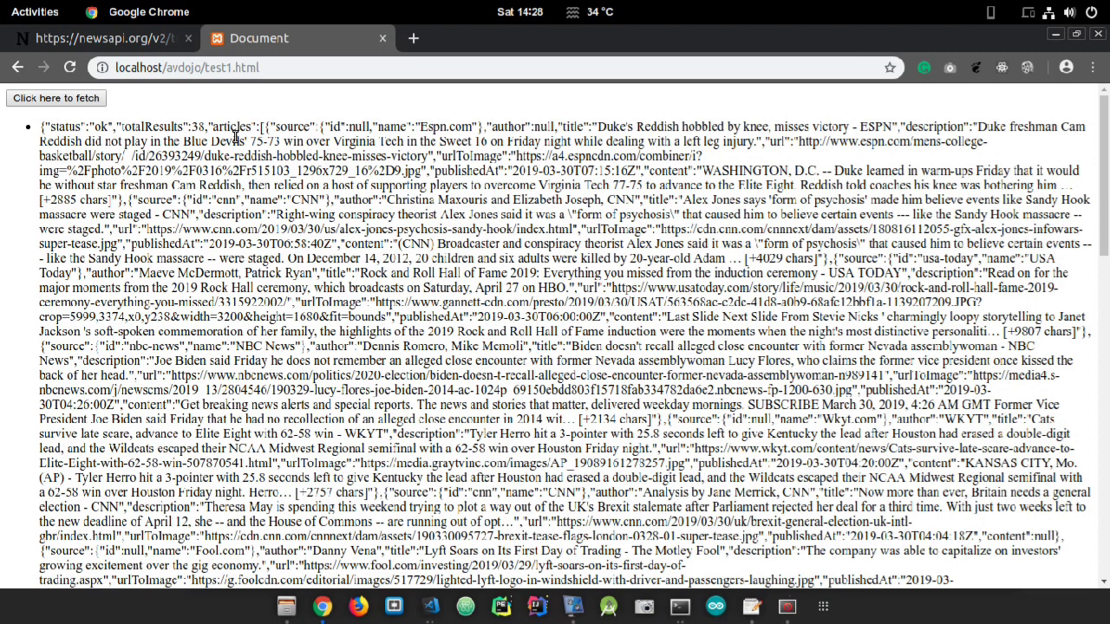
pyautogui.doubleClick(234, 126)
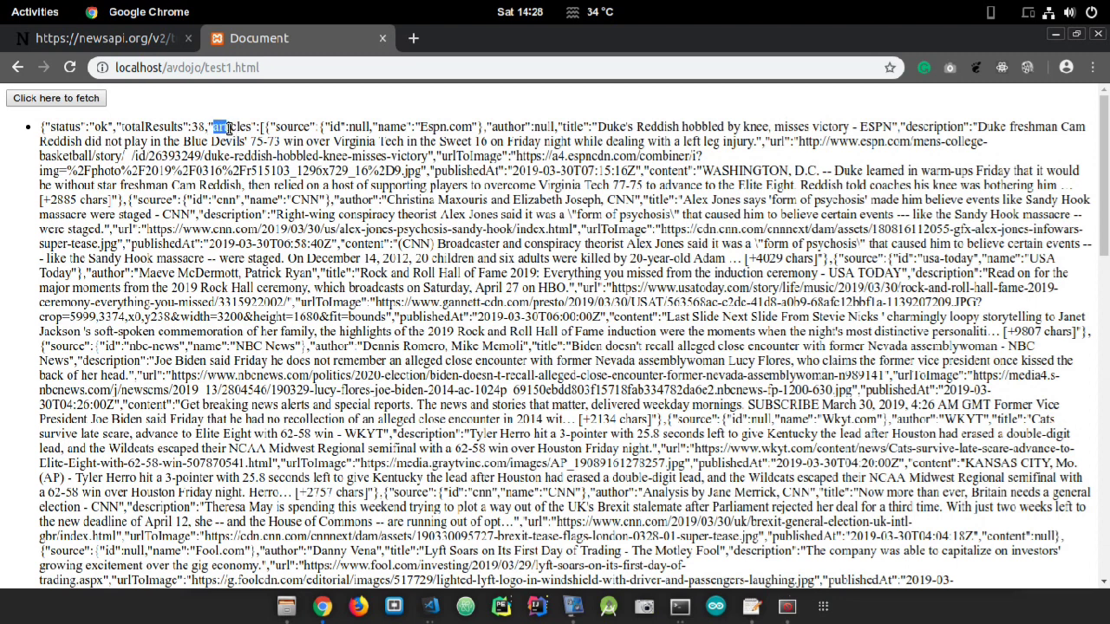
pyautogui.doubleClick(231, 127)
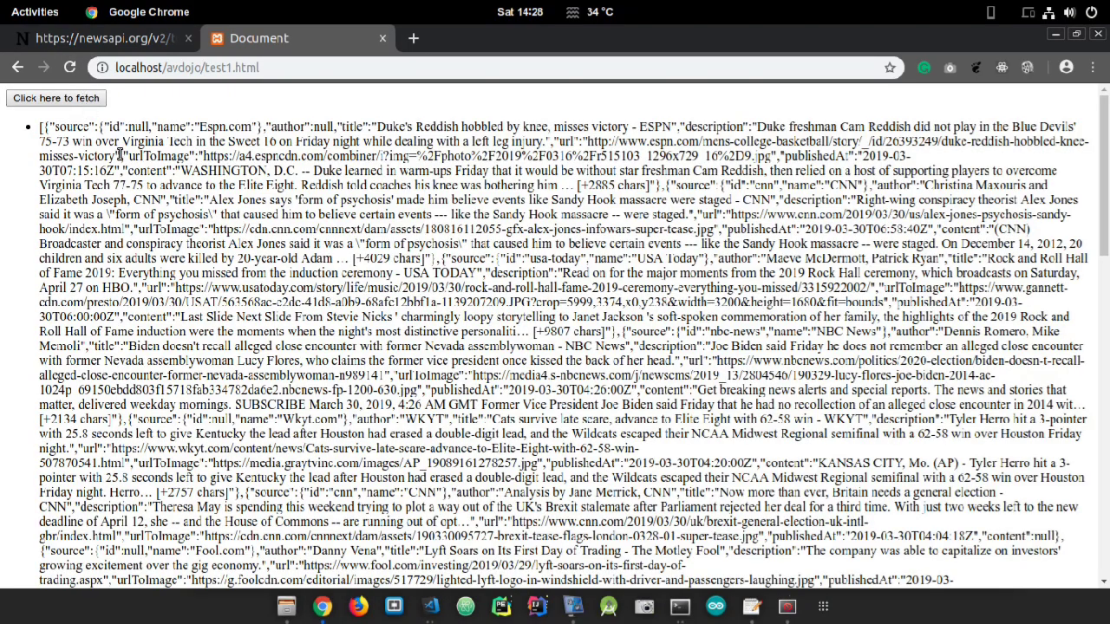
pyautogui.scroll(-3)
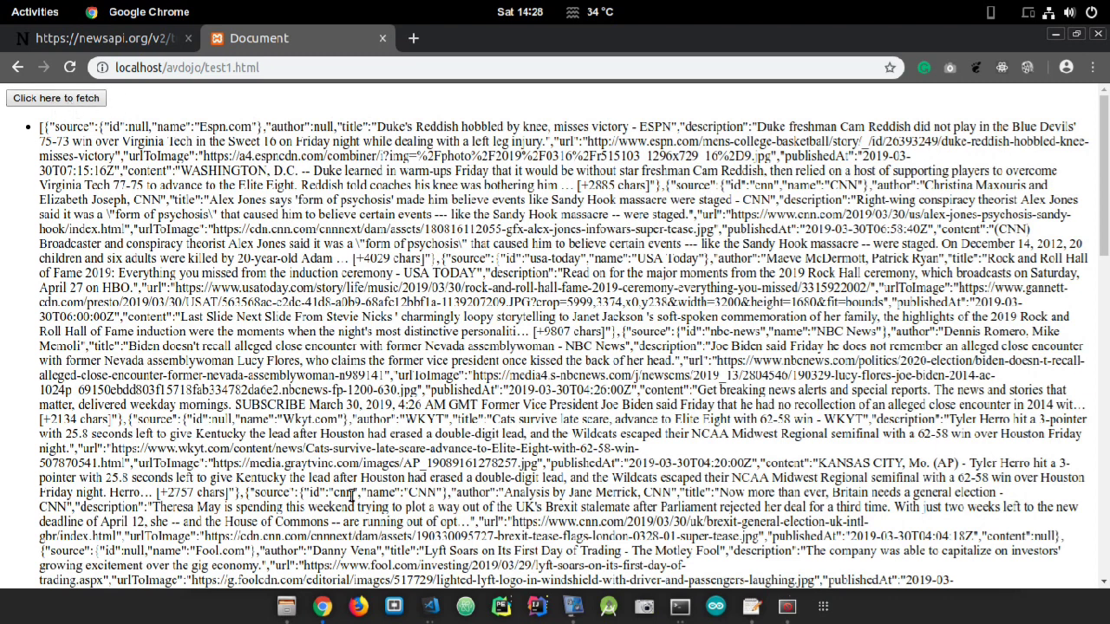
pyautogui.moveTo(18, 68)
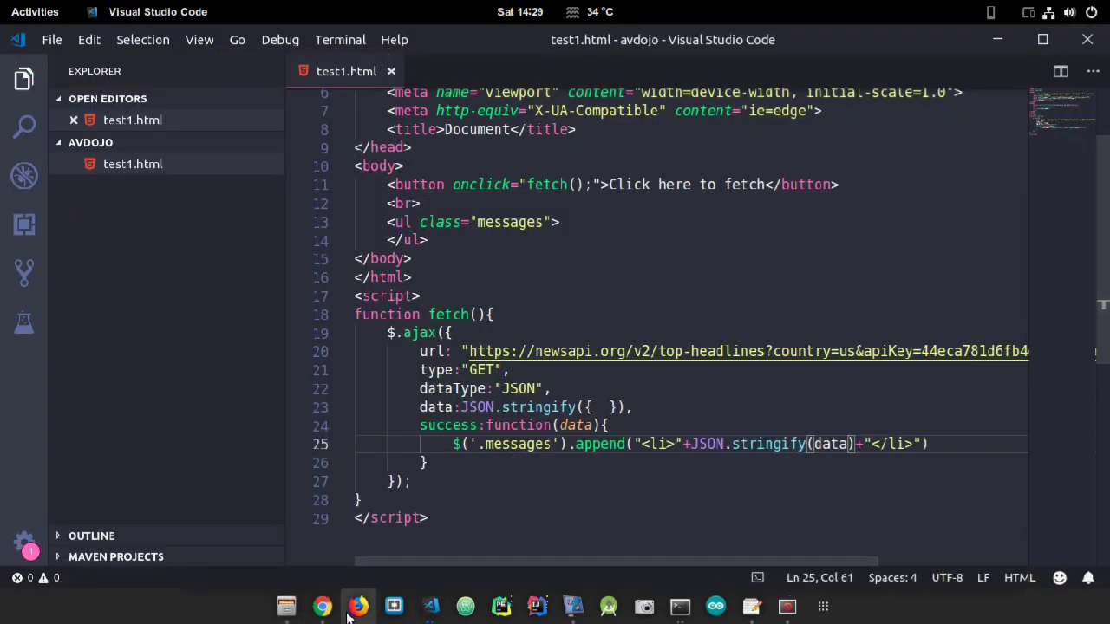
# Step: Return to Chrome and fetch again to list the JSON with status, totalResults and articles
pyautogui.click(358, 606)
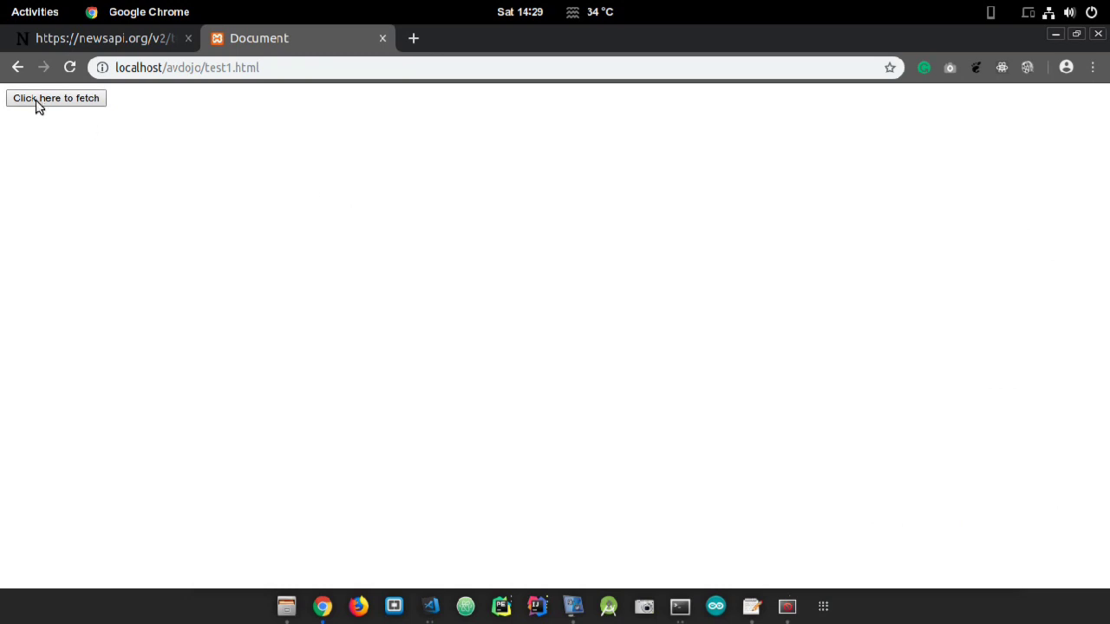
pyautogui.click(55, 97)
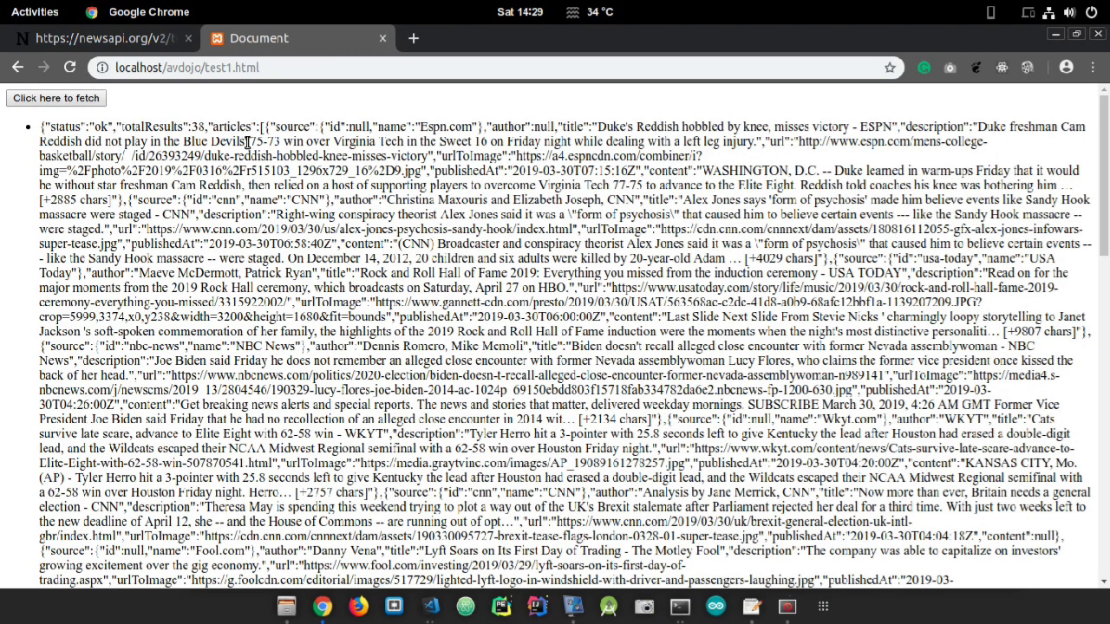